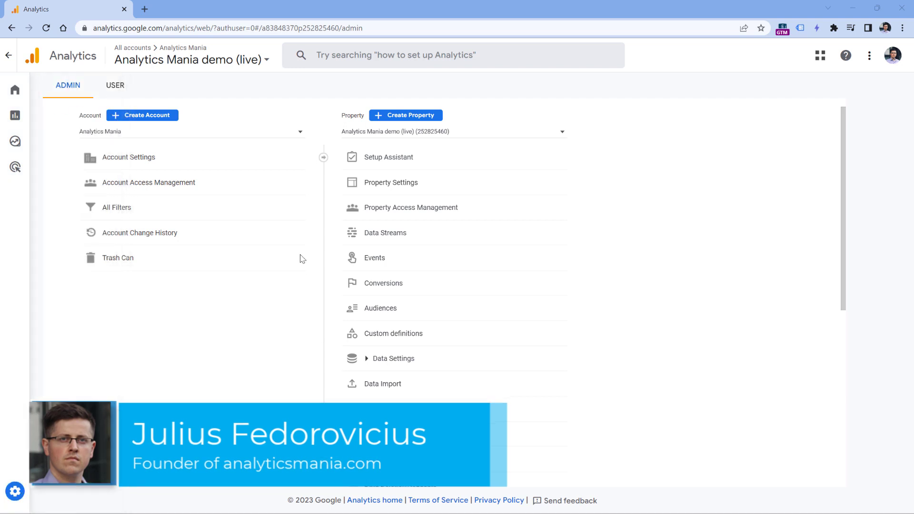
Reach the unwanted referrals settings of the GTM Sandbox website stream via its tag settings.
click(383, 232)
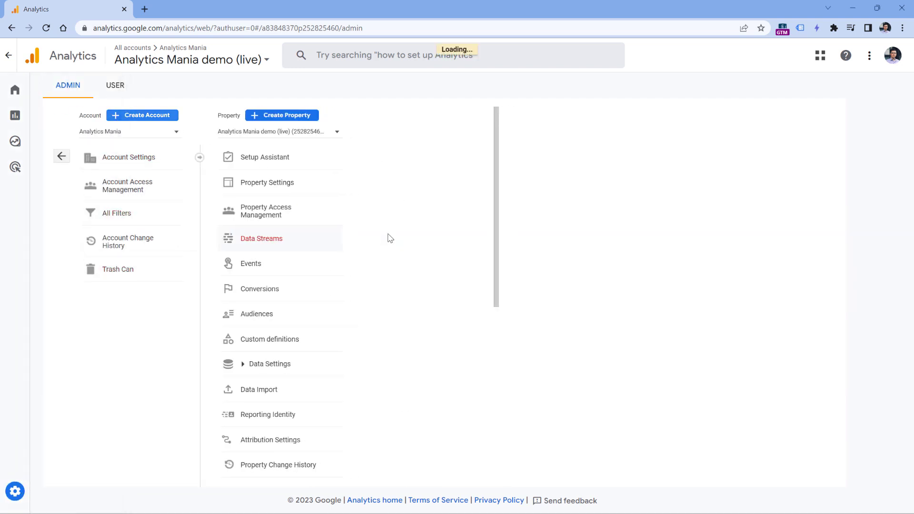
click(261, 238)
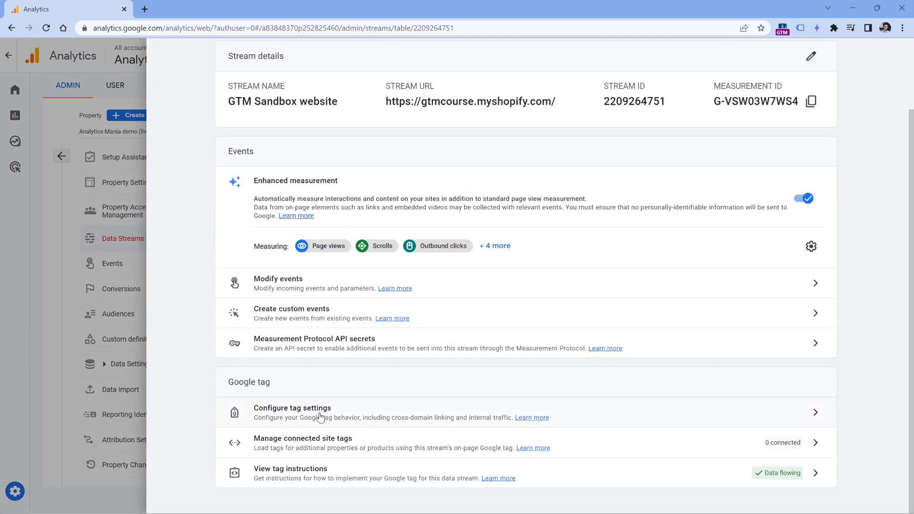
click(291, 408)
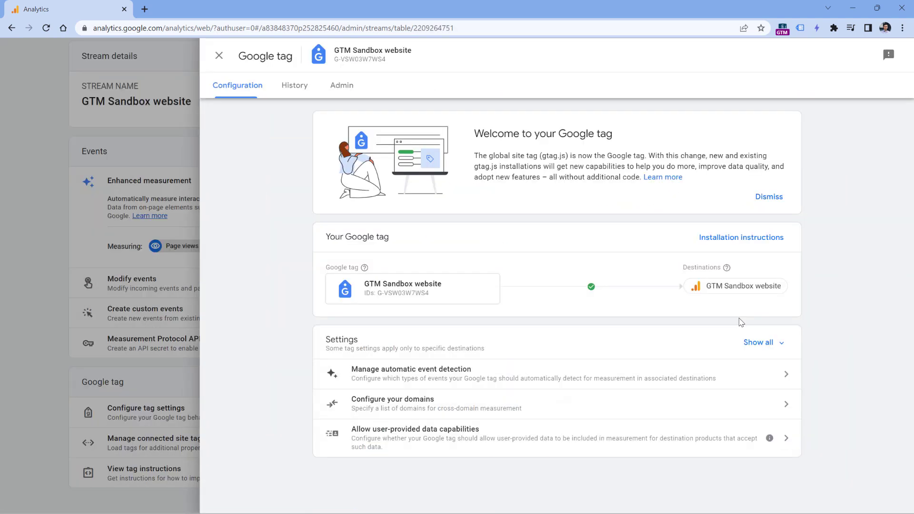
click(758, 342)
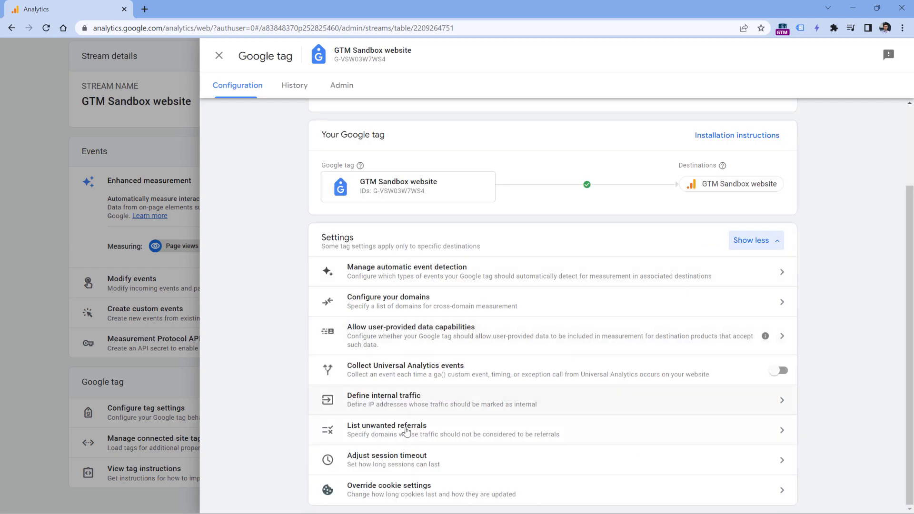
click(386, 429)
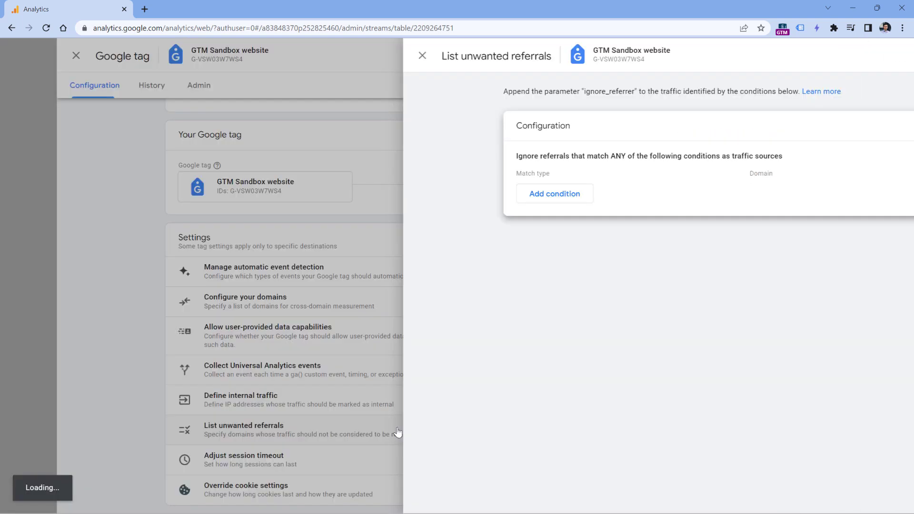
Add one referral exclusion condition row, removing an extra second one.
click(554, 193)
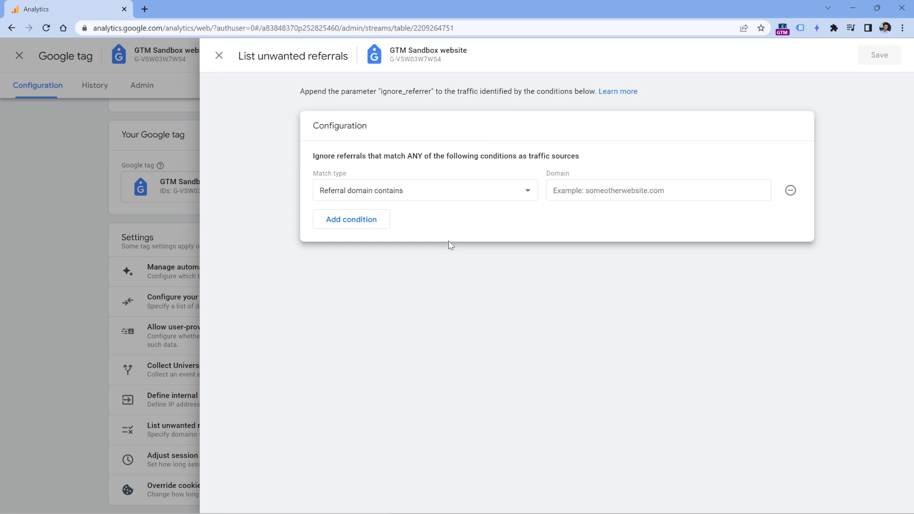
click(351, 220)
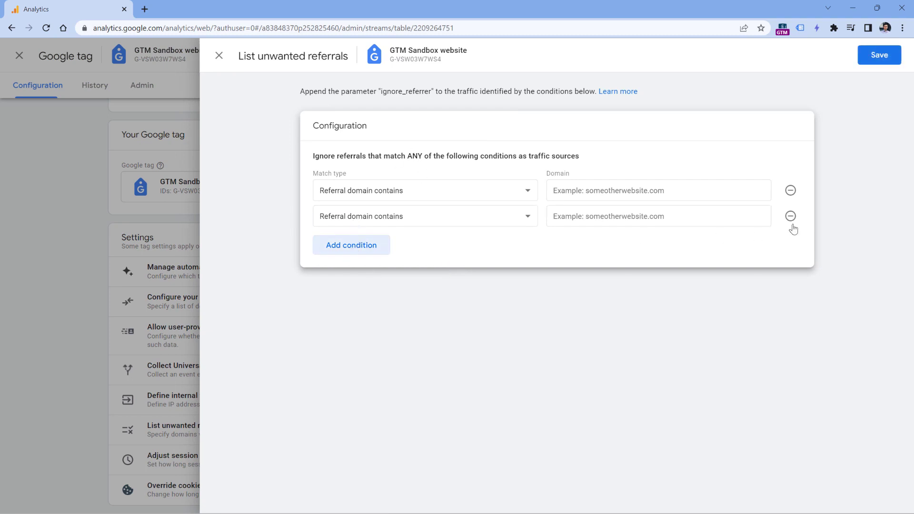
click(790, 216)
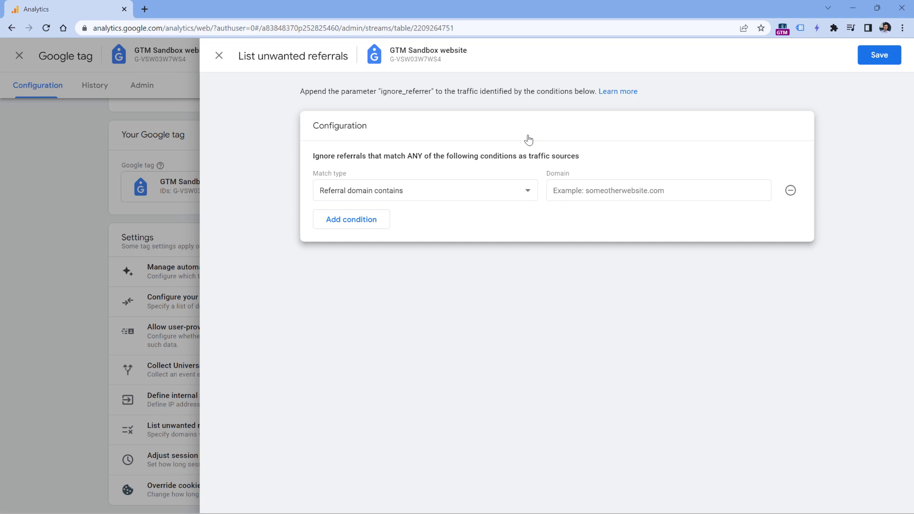
mouse_move(541, 166)
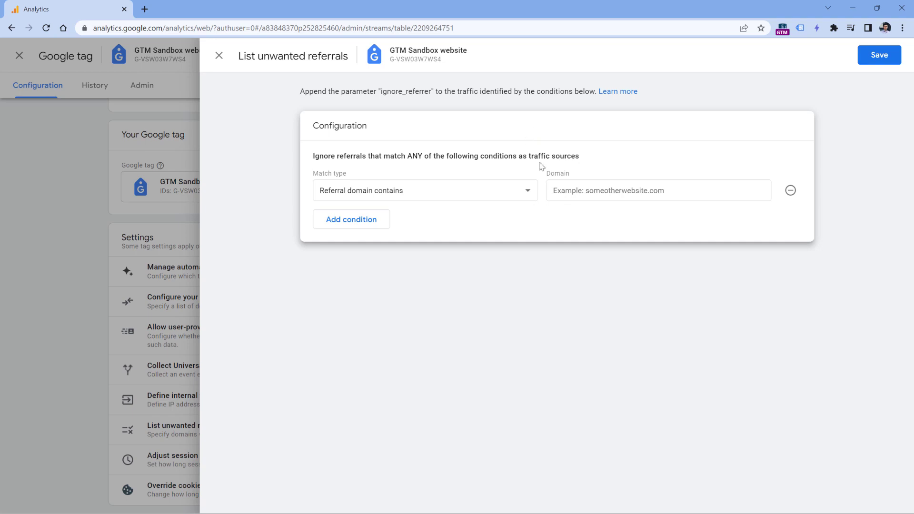
Set the match type to 'Referral domain matches RegEx' and start the domain pattern with www/paypal, then drop the www part.
click(425, 190)
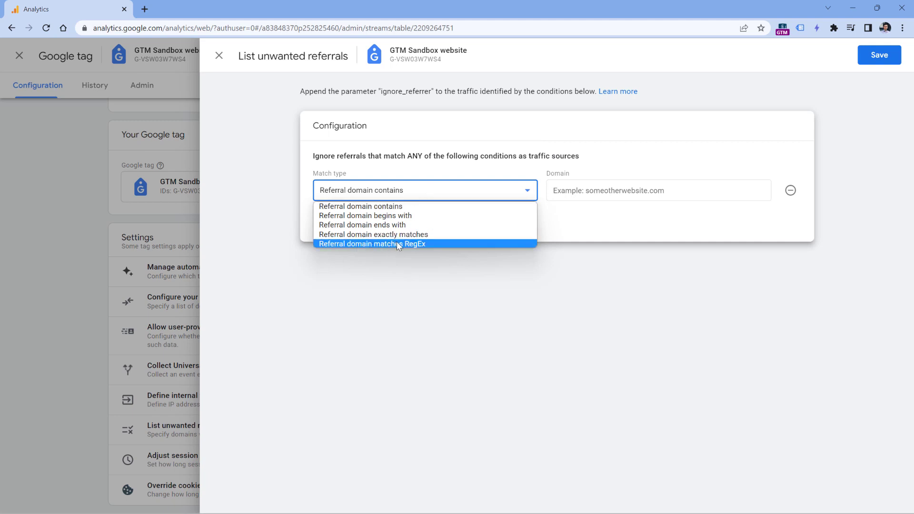
click(372, 243)
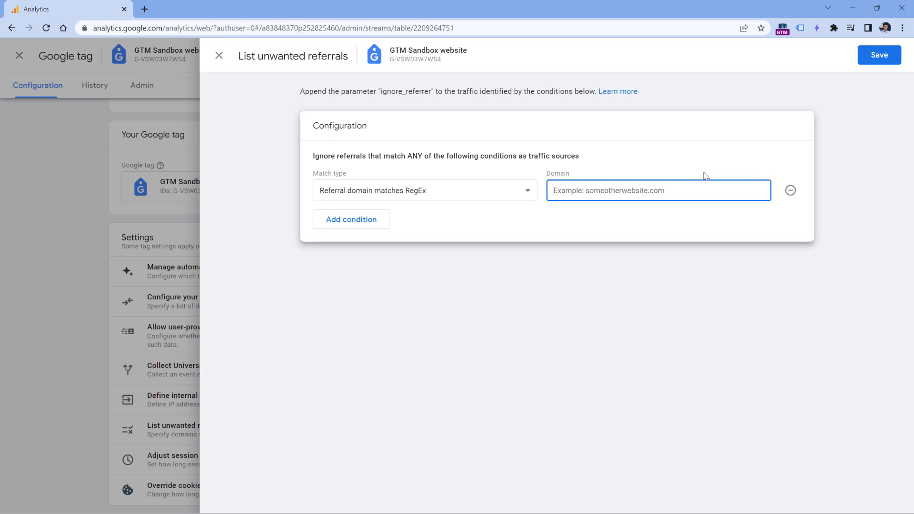
text(www)
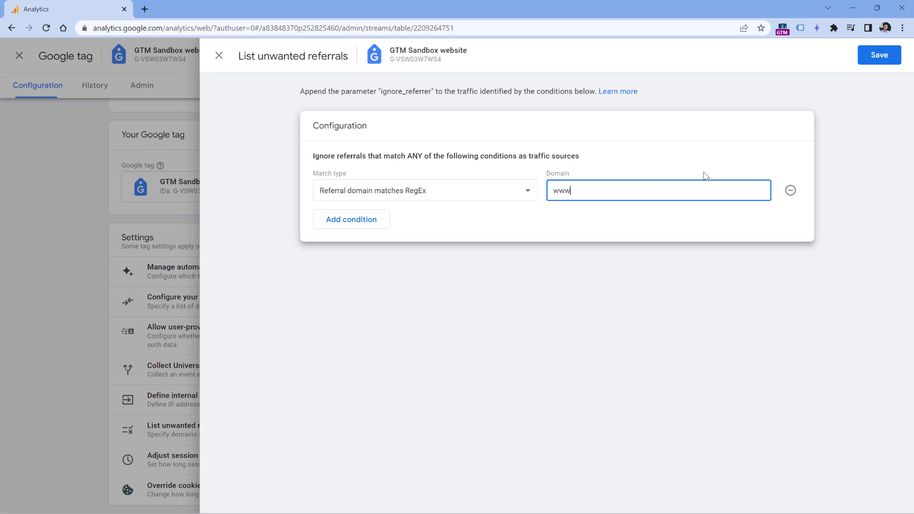
text(paypal\.com|www\.example\.com)
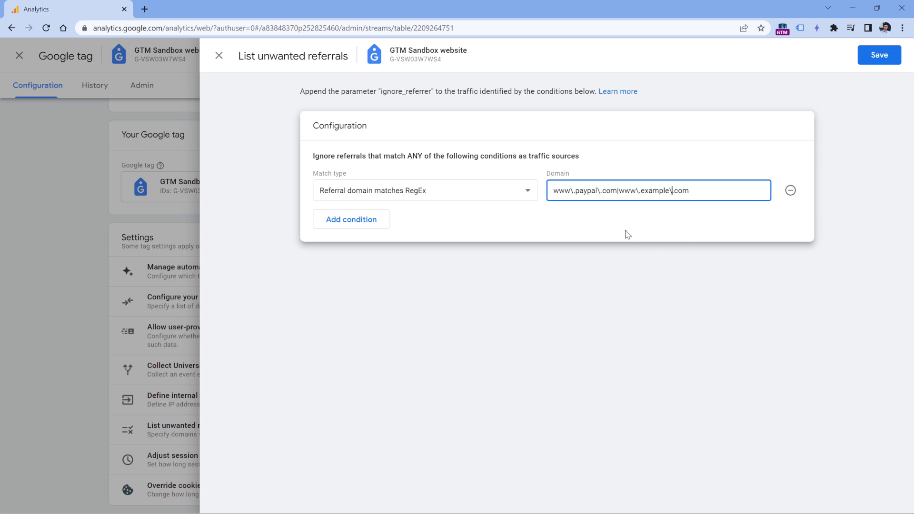
double_click(585, 190)
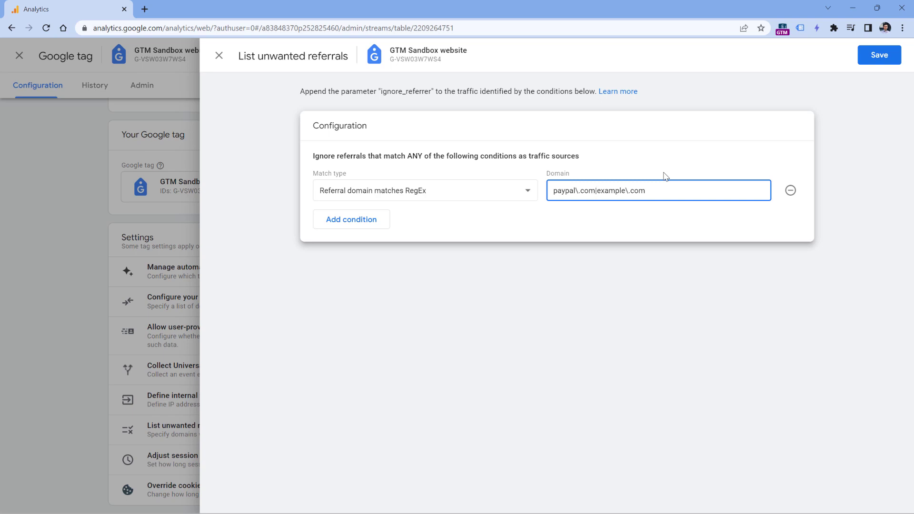
click(596, 190)
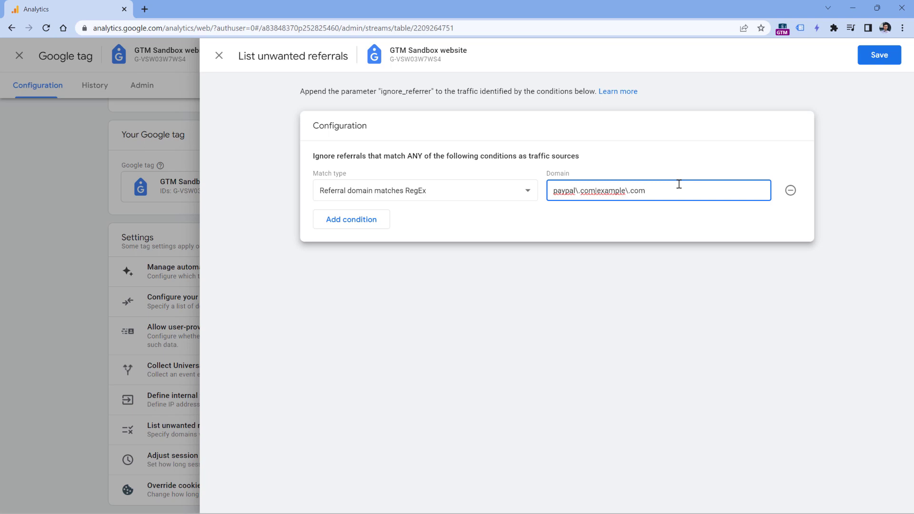
Complete the domain pattern as .*(paypal\.com|example\.com).
text(.*)
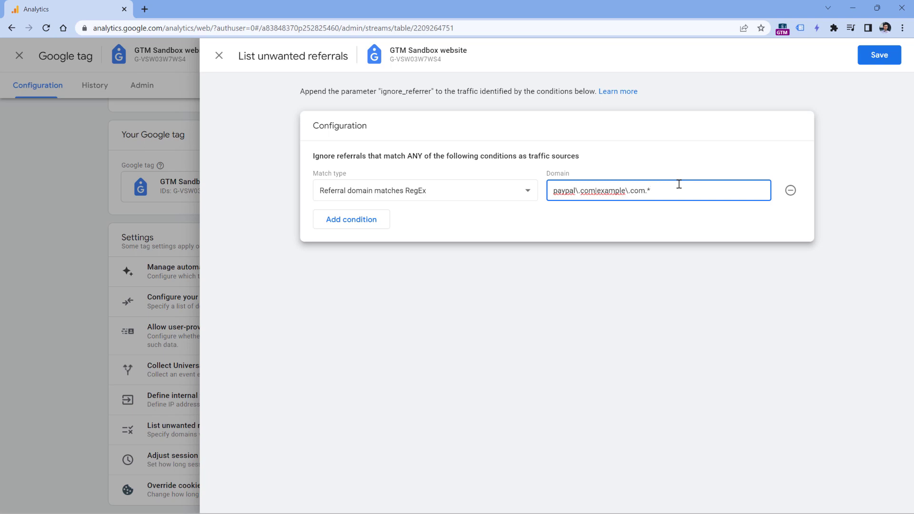
key(Backspace)
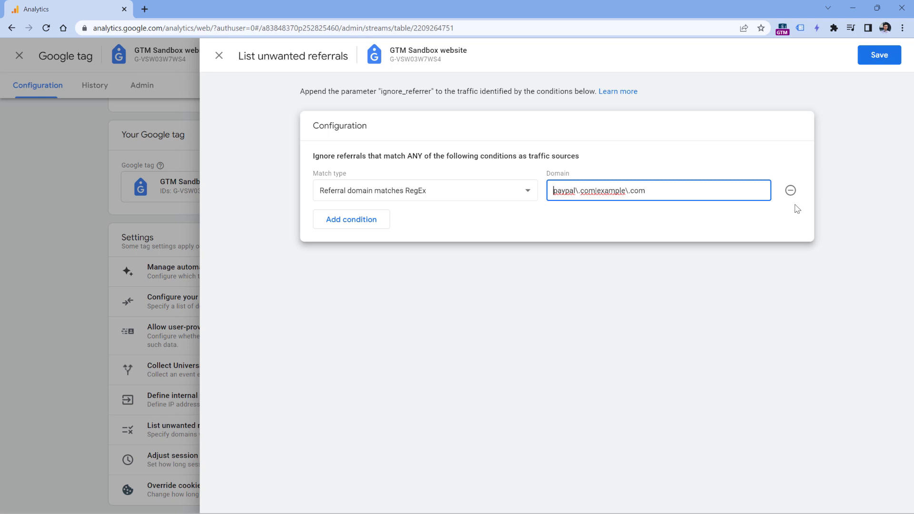
text((paypal\.com|example\.com))
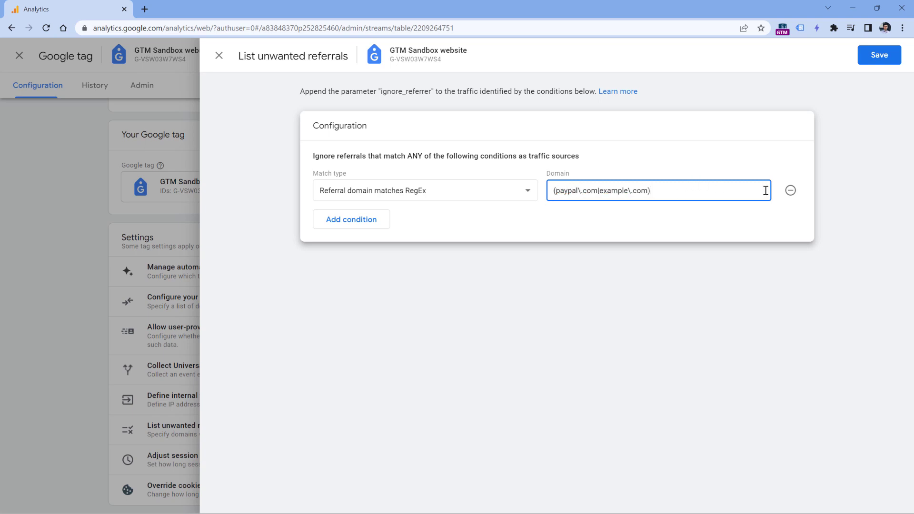
text(.*)
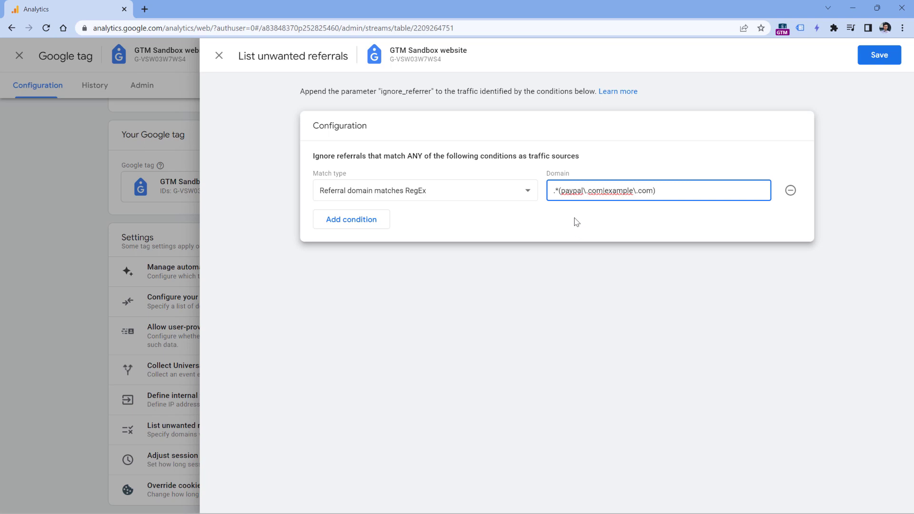
double_click(572, 190)
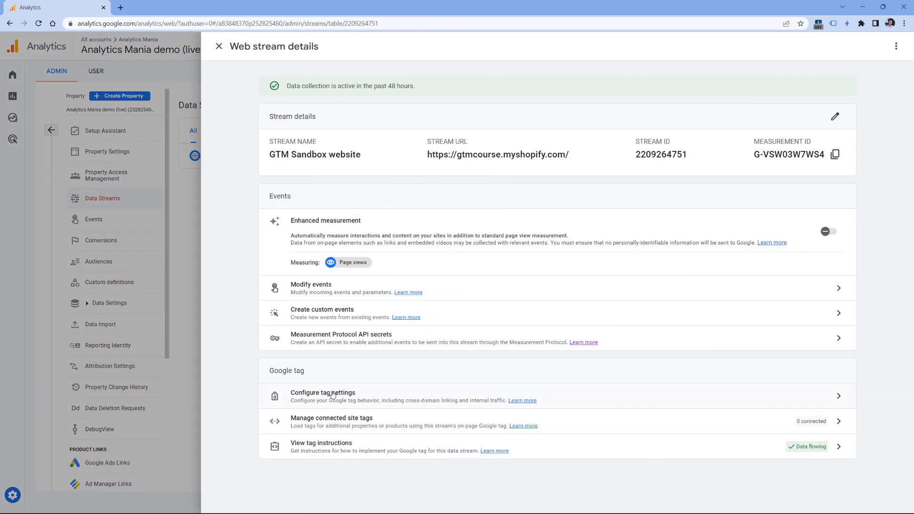
Create a new internal traffic rule and show the IP match types, including 'IP address matches regular expression'.
click(322, 393)
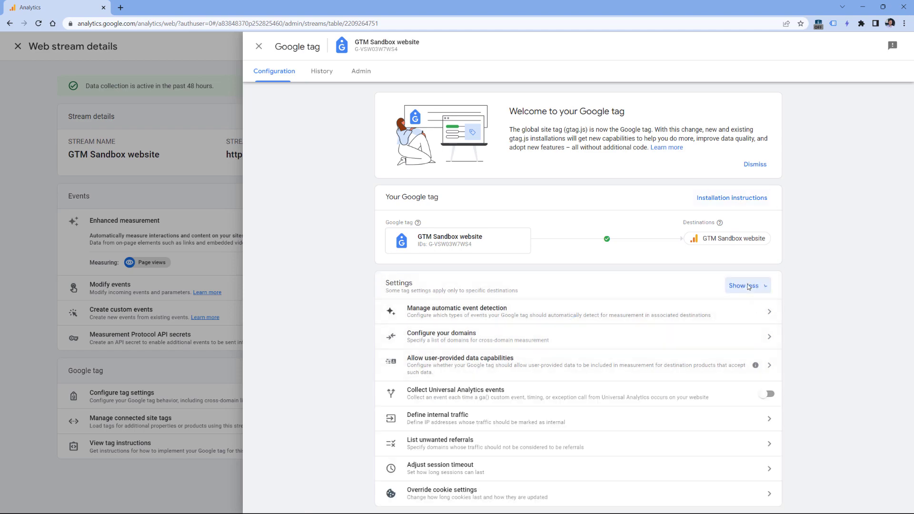
click(437, 418)
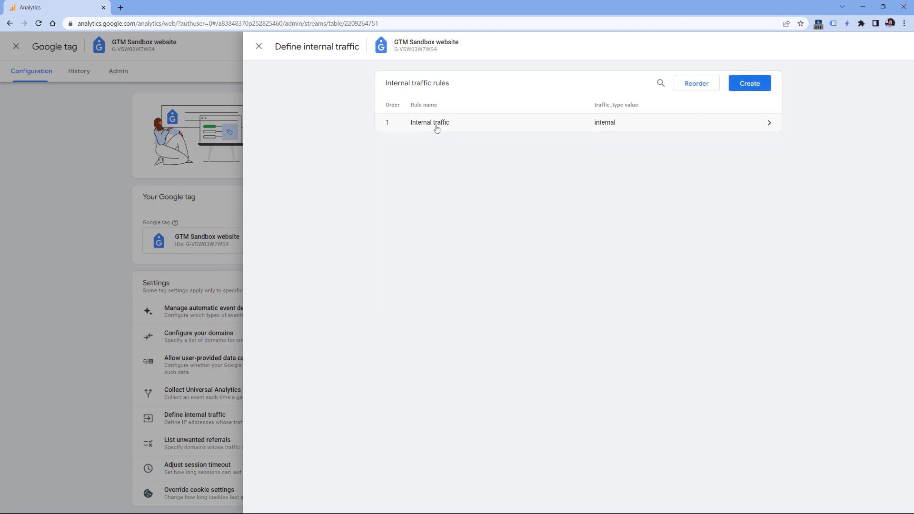
click(749, 83)
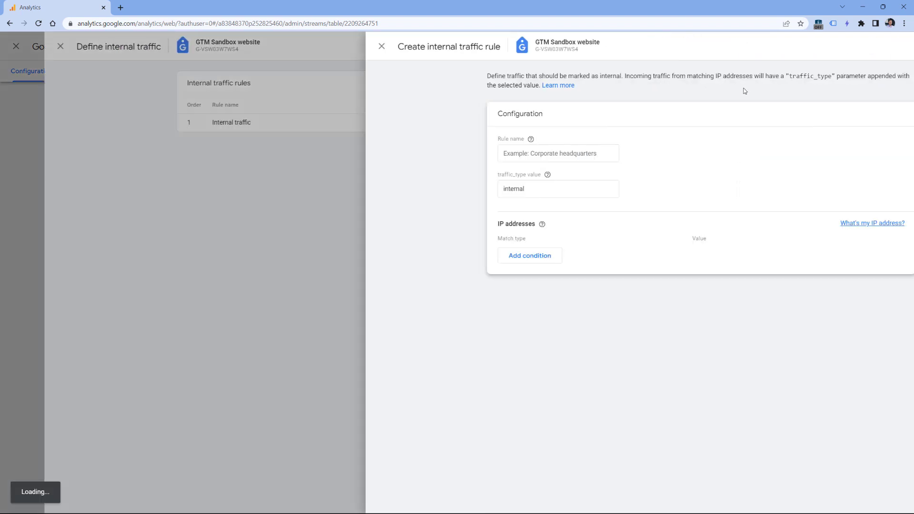
click(528, 255)
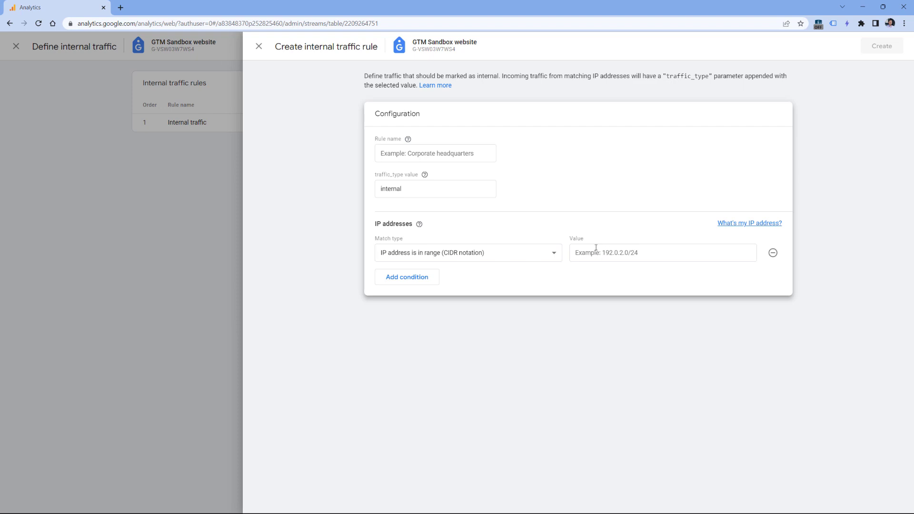
click(466, 253)
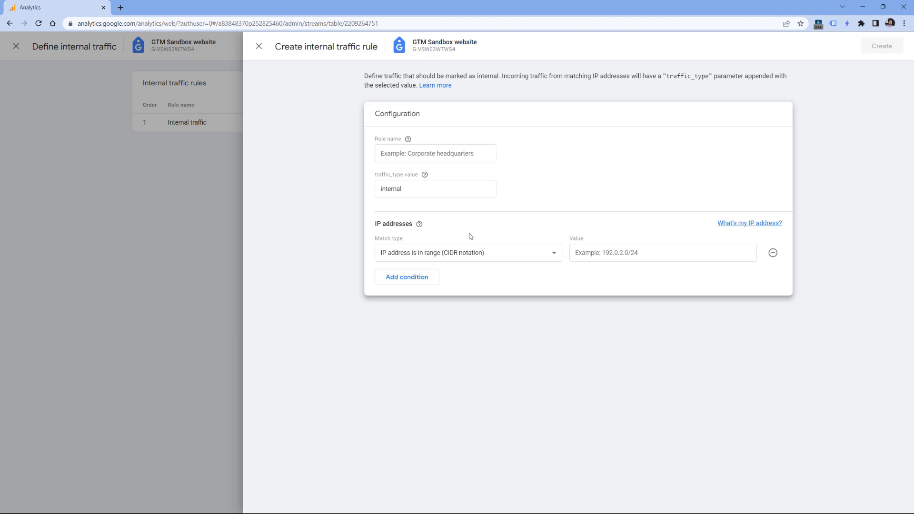
click(467, 252)
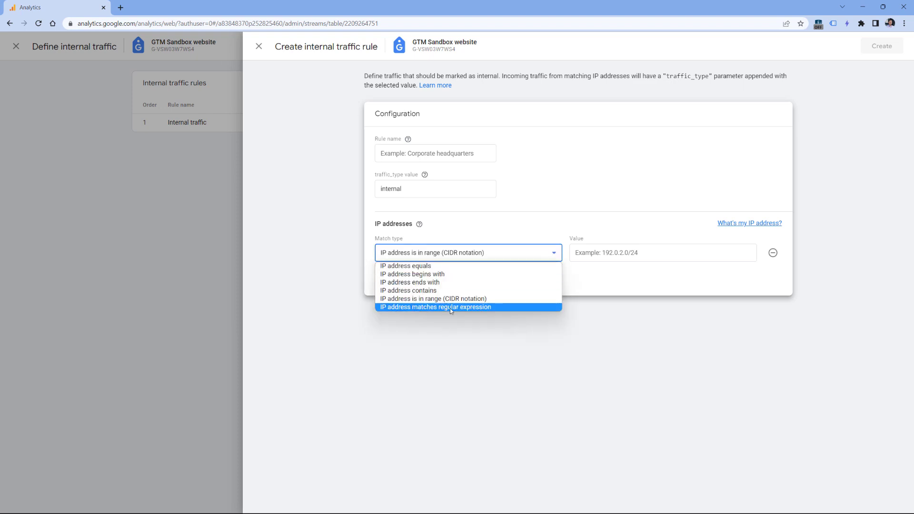
mouse_move(432, 298)
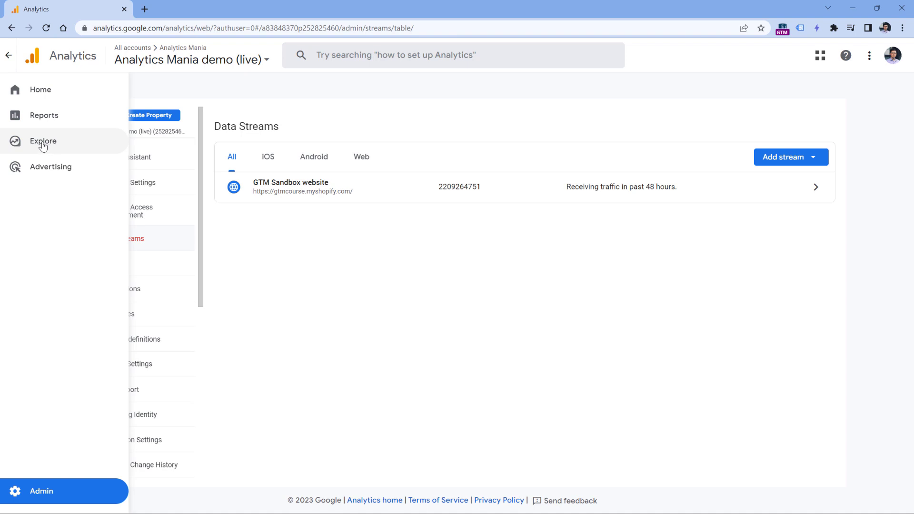
Start a blank exploration with Event name as the dimension and Event count as the metric.
click(42, 140)
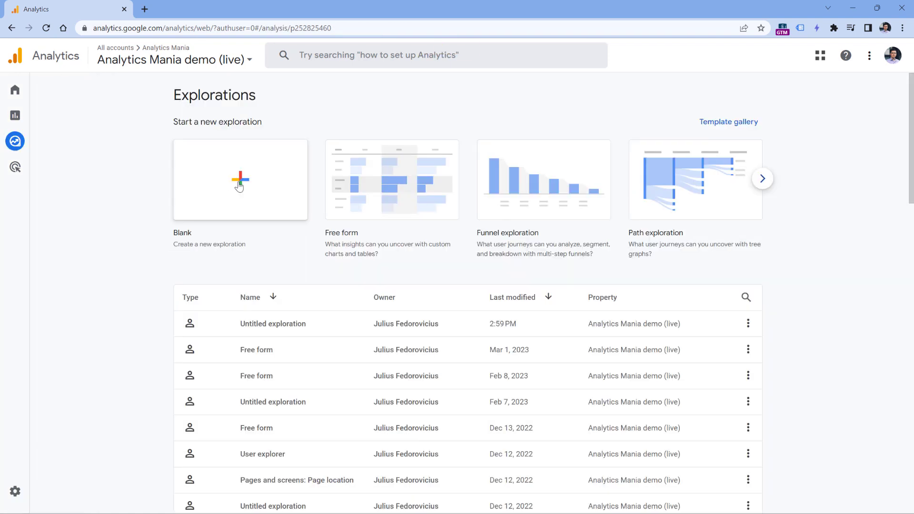
click(240, 180)
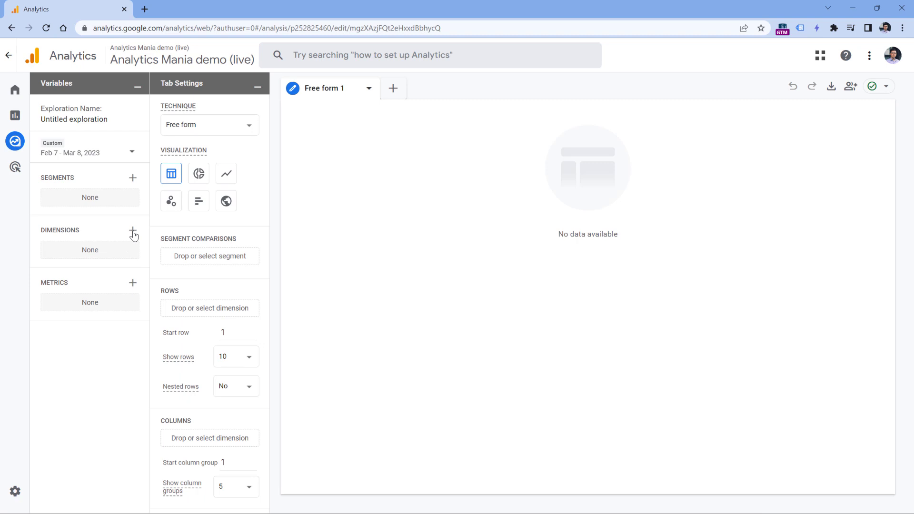
mouse_move(106, 236)
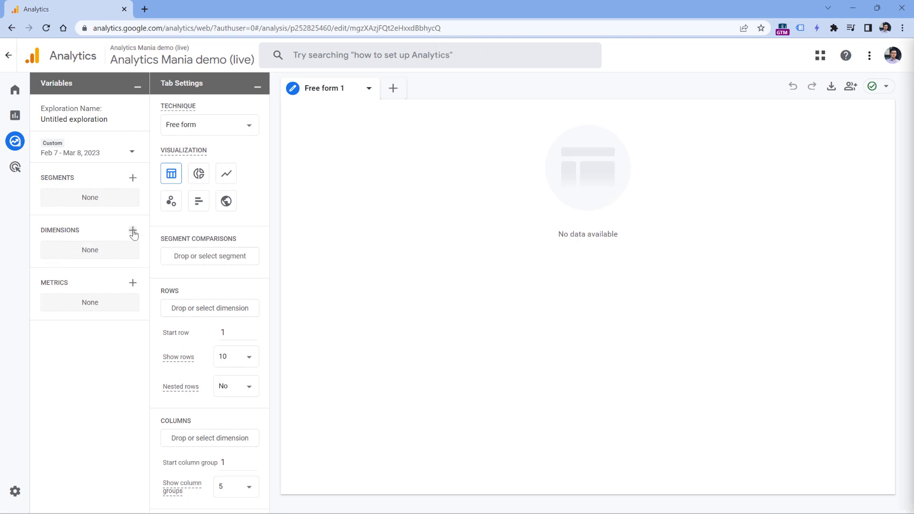
click(132, 229)
text(event name)
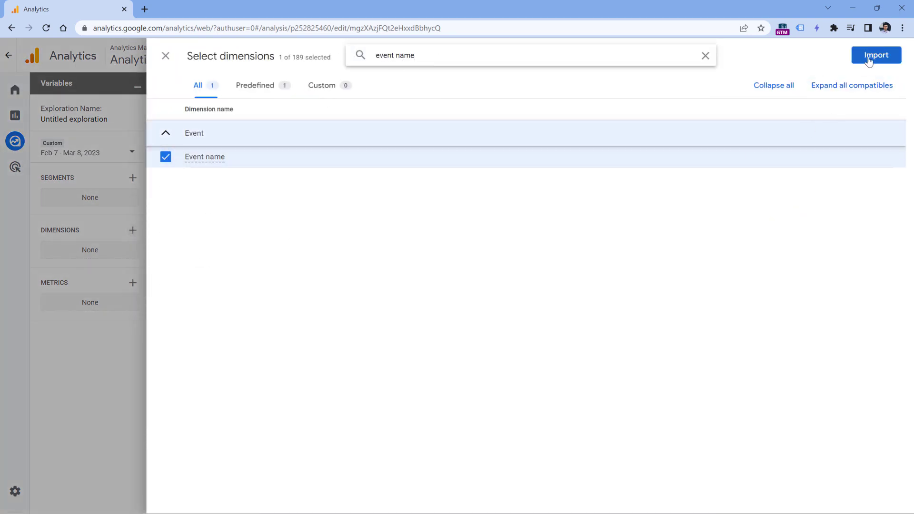
click(876, 56)
text(ev)
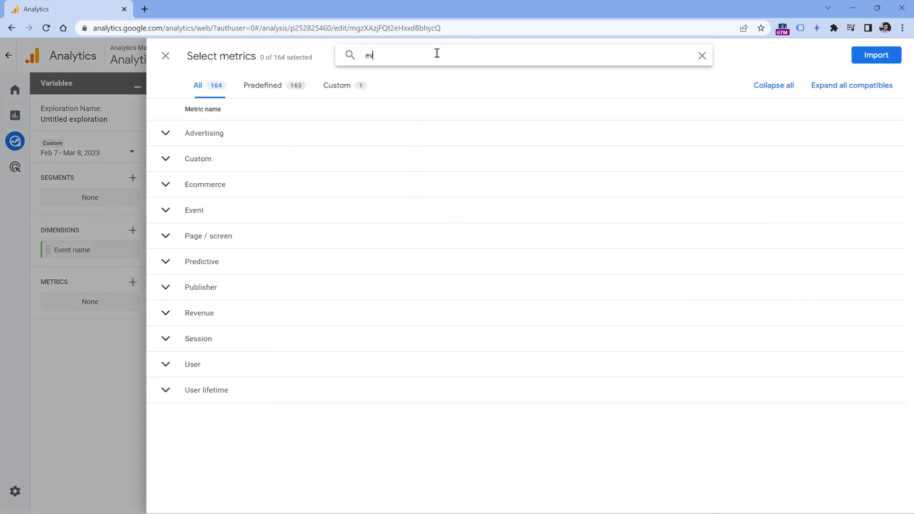
click(165, 157)
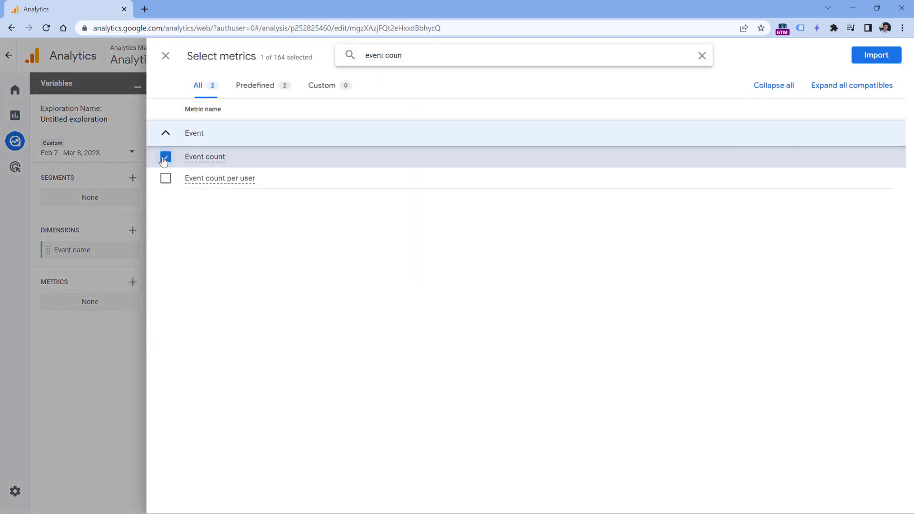
click(874, 55)
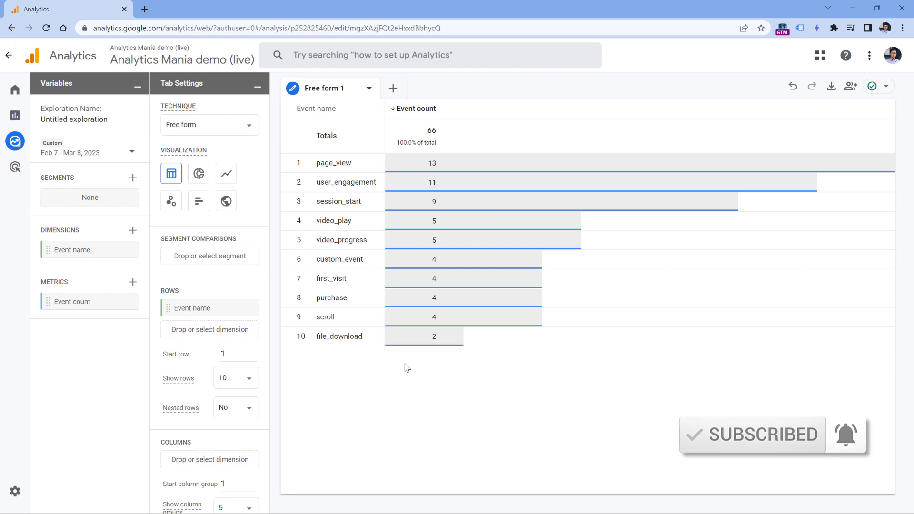
mouse_move(338, 336)
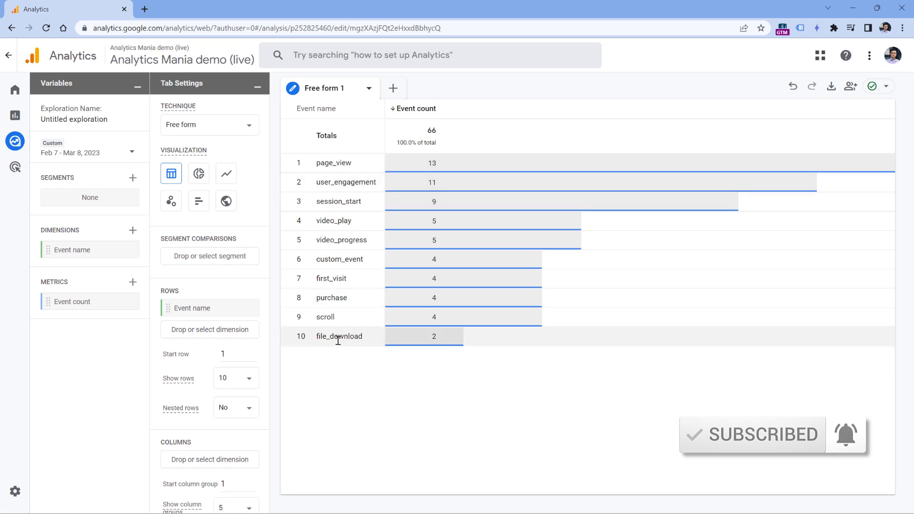
Add an Event name filter 'matches regex' with the value page|file and apply it.
scroll(down, 3)
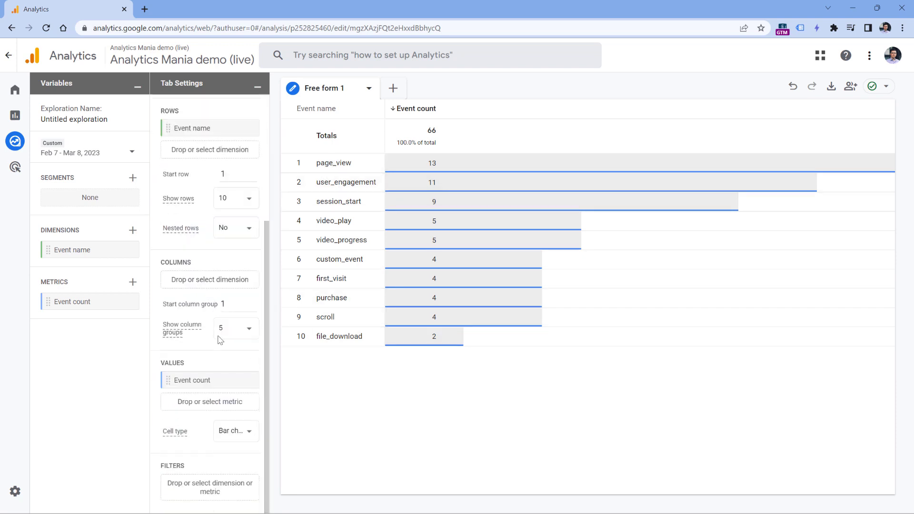
click(209, 401)
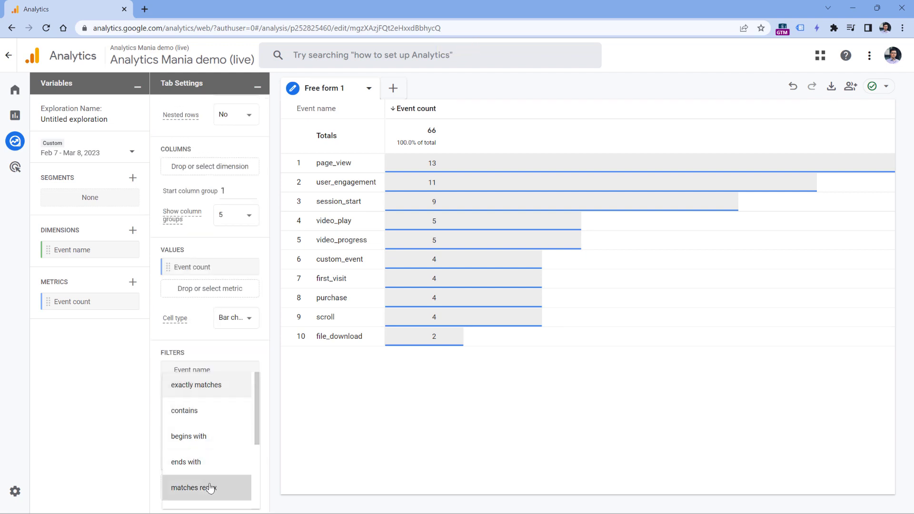
click(207, 487)
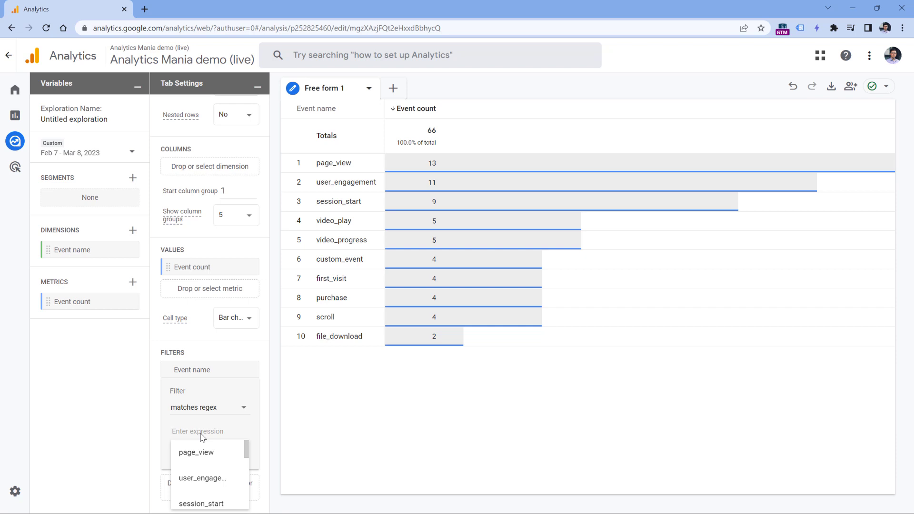
text(p)
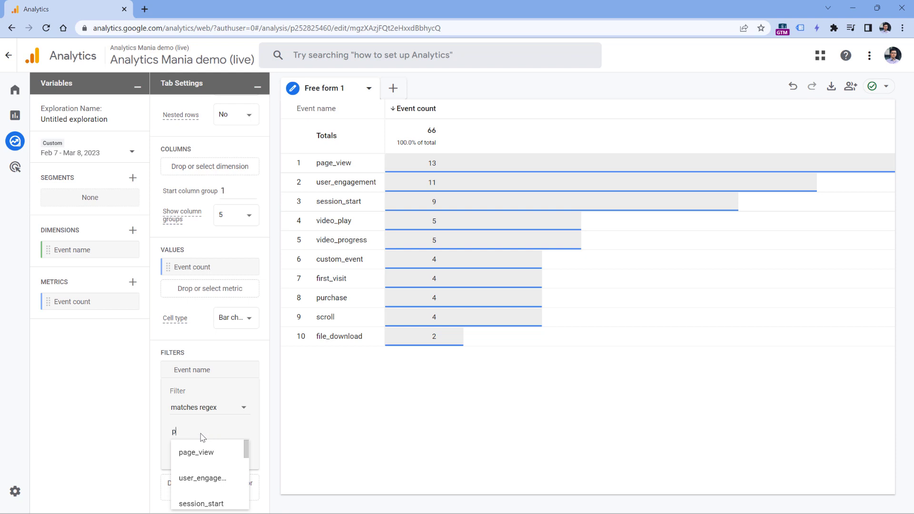
text(ageÀ)
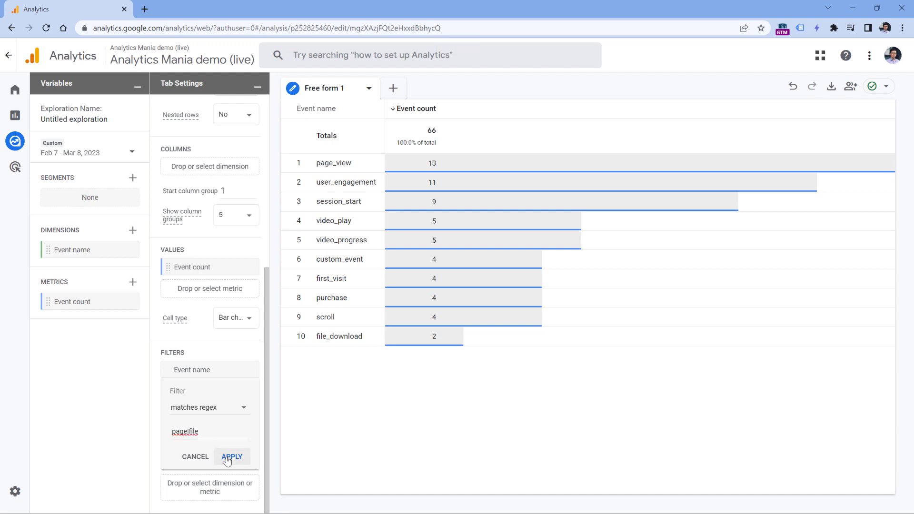
click(232, 456)
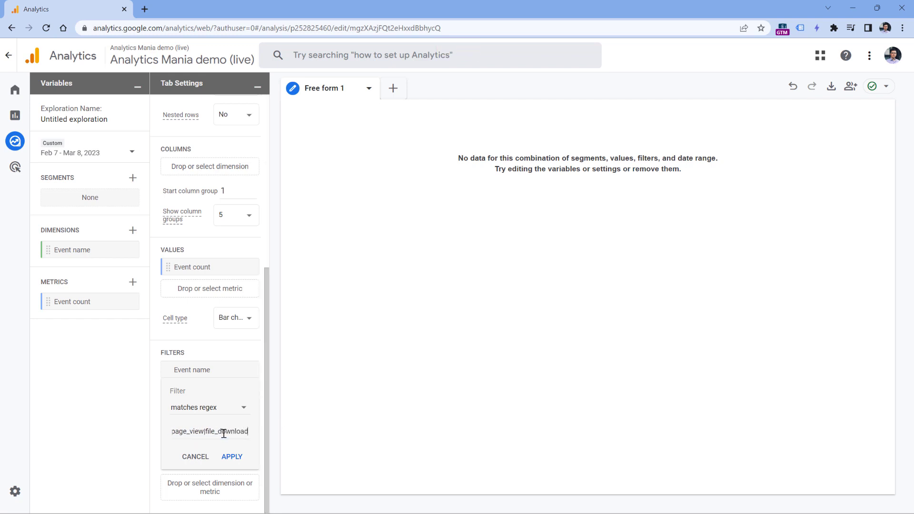
Apply the filter page_view|file_download, then rework it to .*(page|file).* and apply.
click(231, 456)
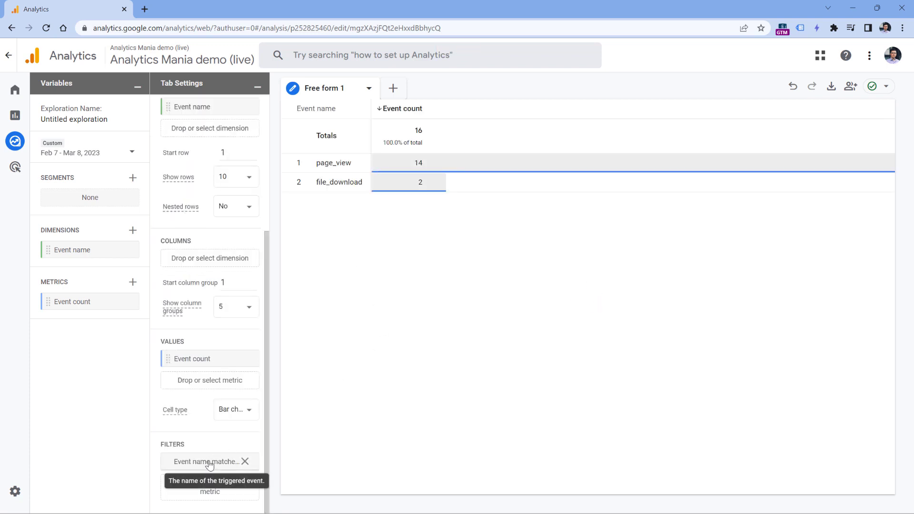
scroll(down, 3)
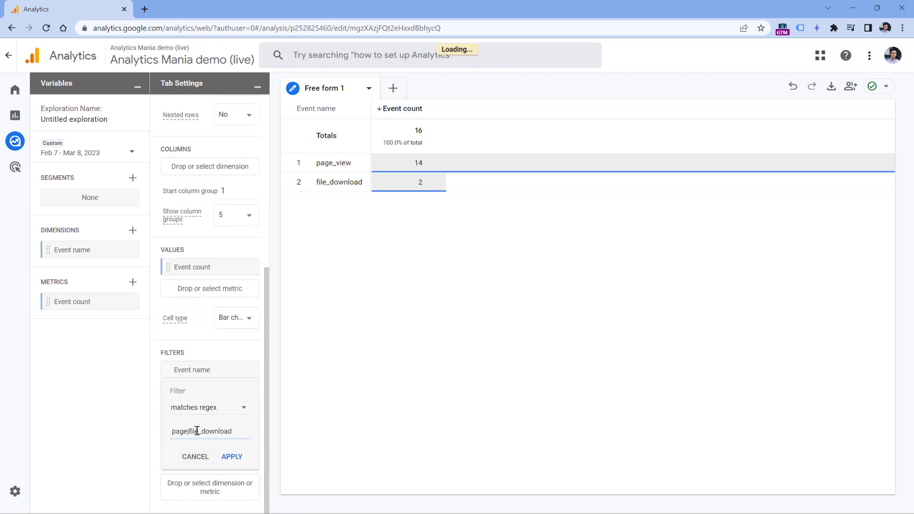
text((page|file))
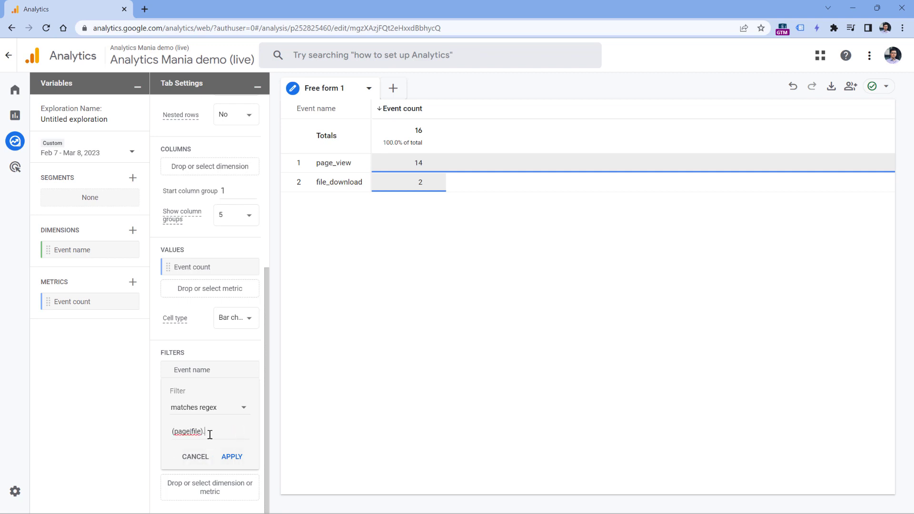
text(*)
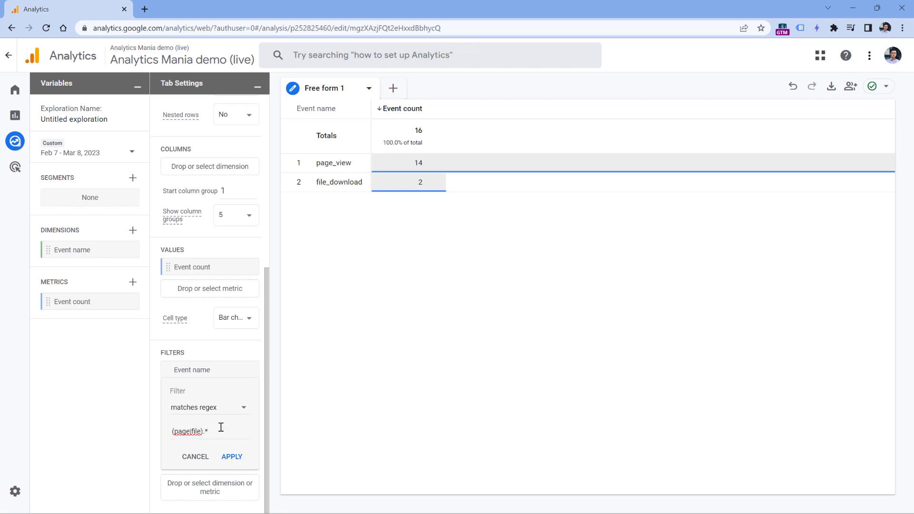
mouse_move(192, 431)
text(.*)
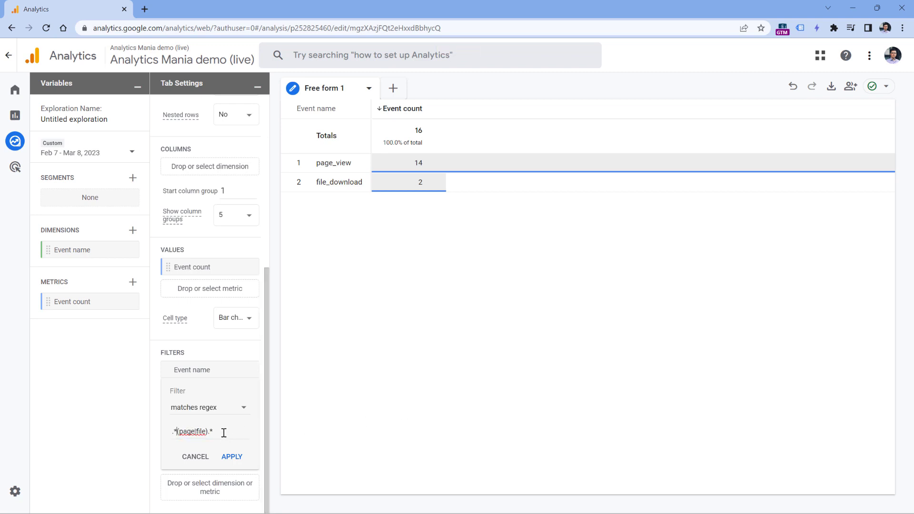
click(231, 456)
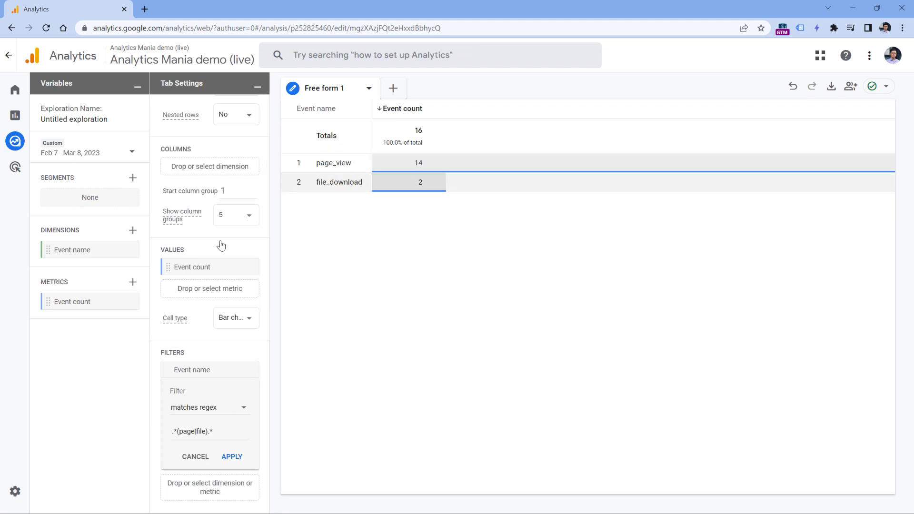
Change the filter to .*page.* and apply it.
click(209, 407)
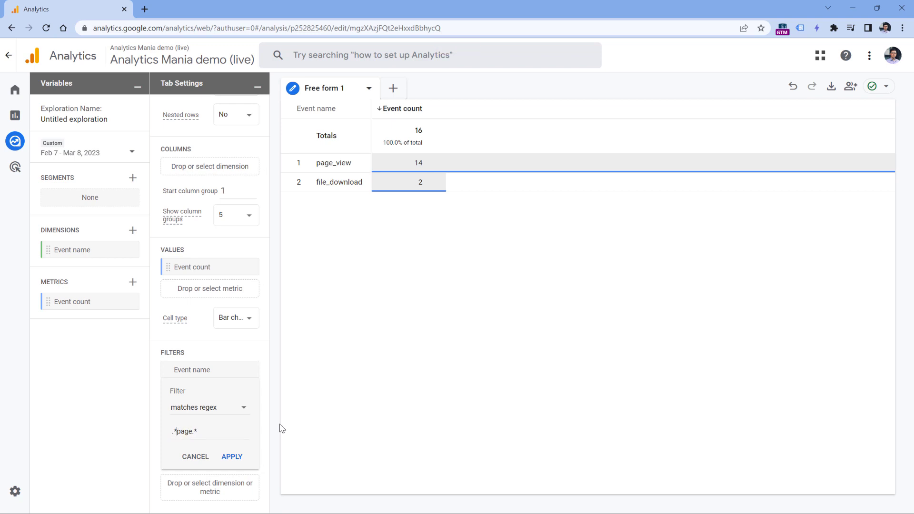
double_click(184, 430)
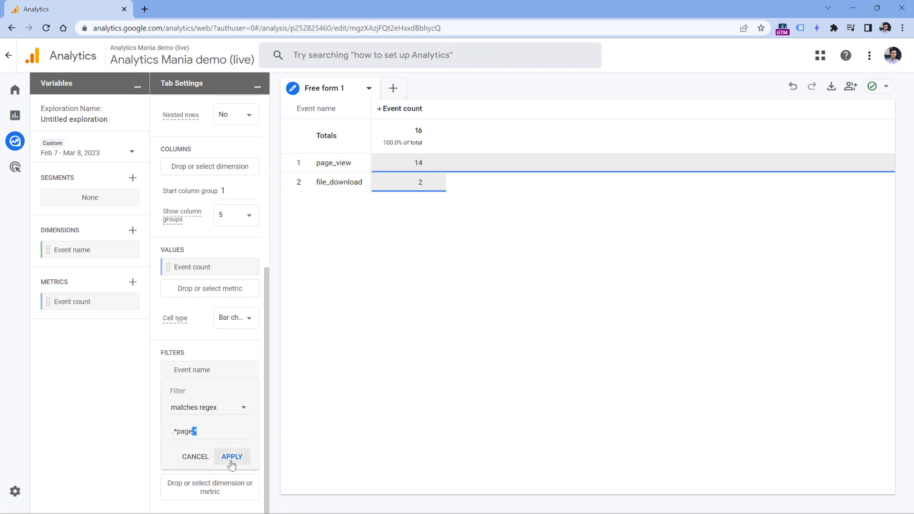
click(232, 456)
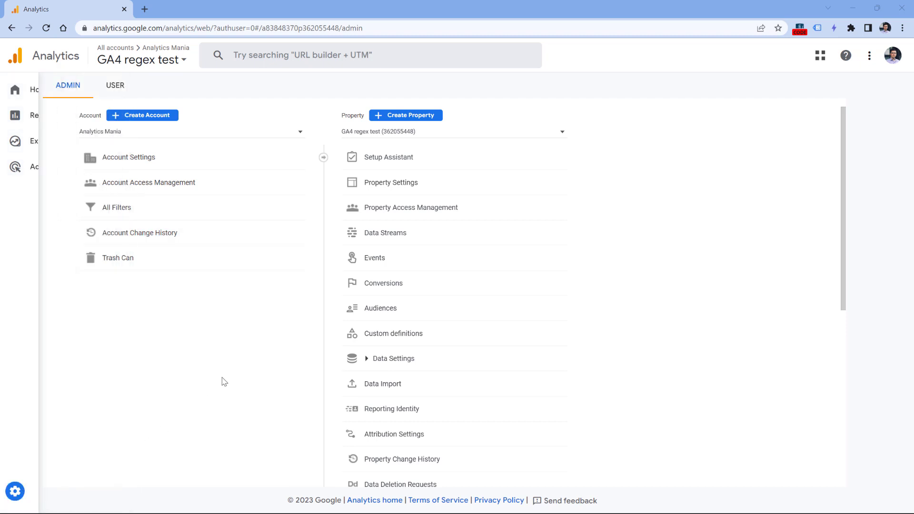
Show the property's empty Custom events panel from Admin > Events.
click(374, 258)
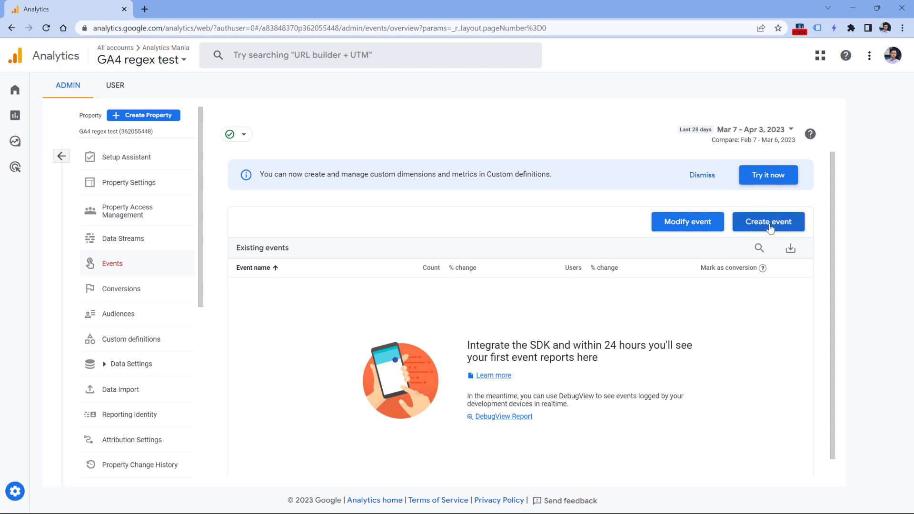
click(767, 222)
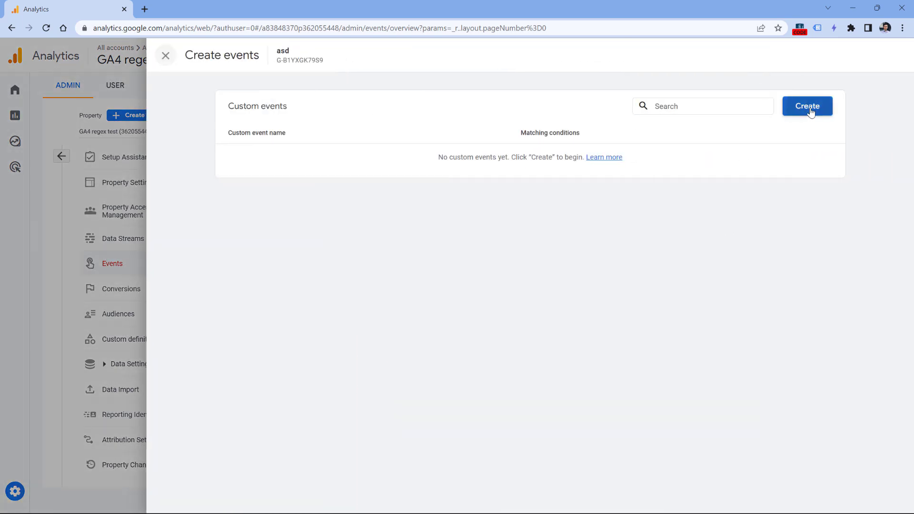
Start a custom event named form_completed with the operator 'matches regular expression (ignore case)'.
click(807, 106)
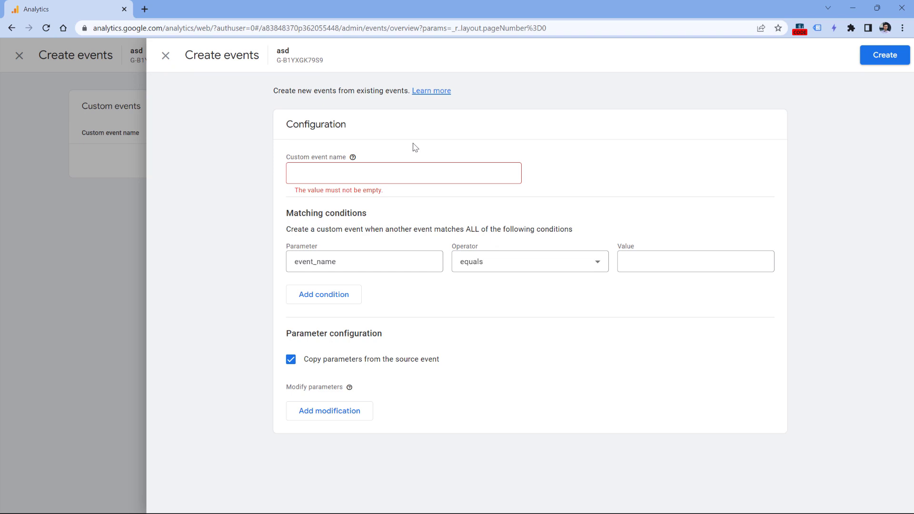
click(403, 172)
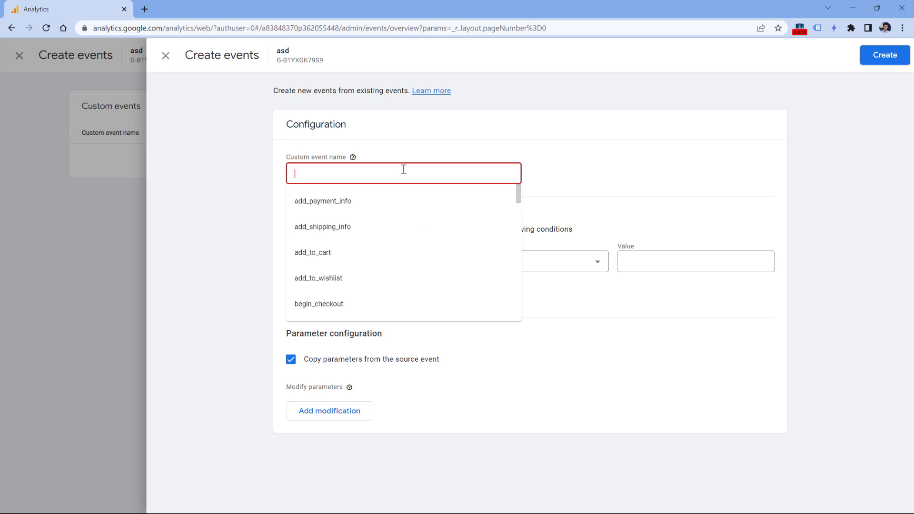
text(form_completed)
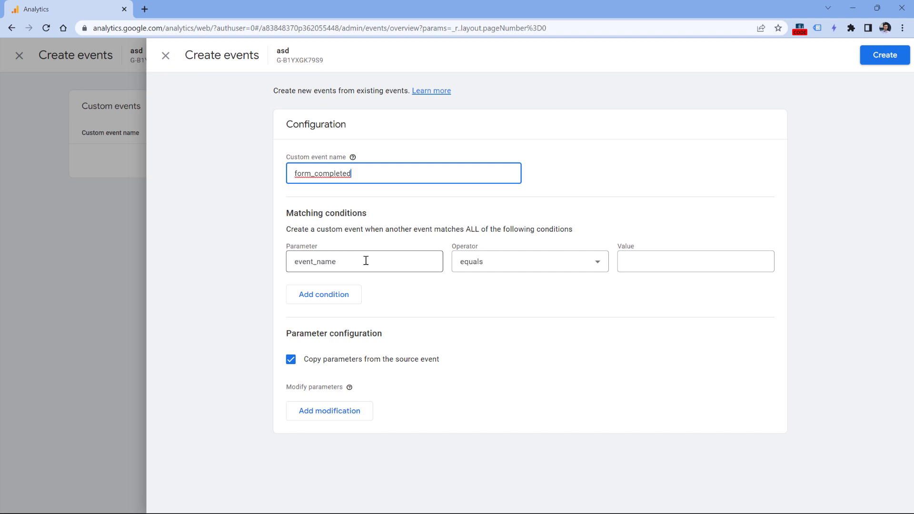
click(542, 282)
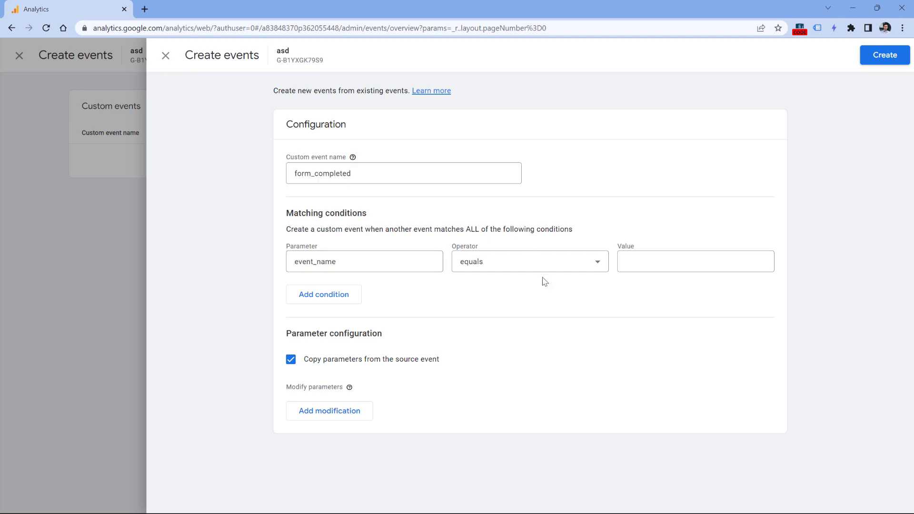
click(528, 261)
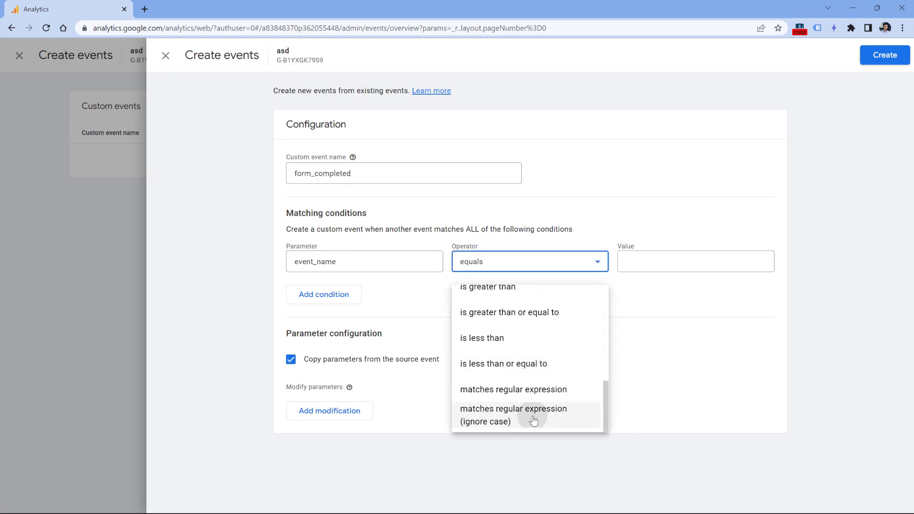
click(513, 415)
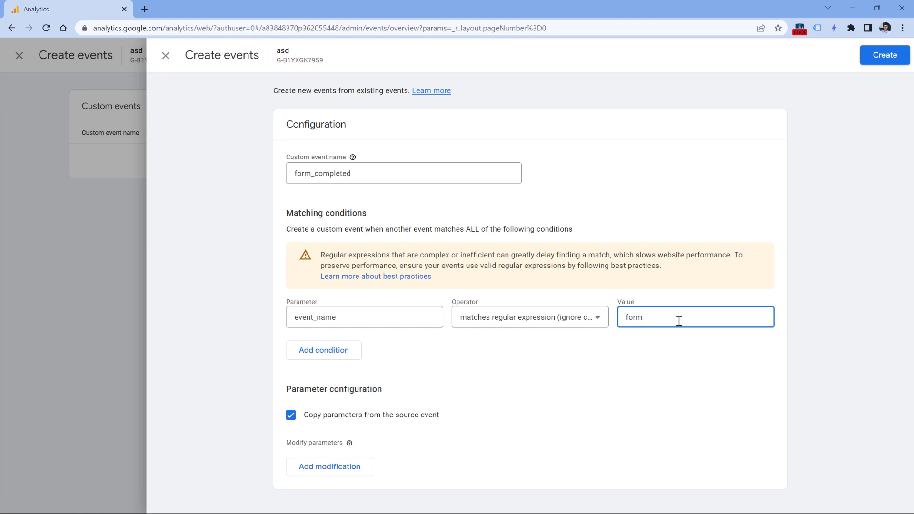
Enter the condition value formsubmission|generate_lead and tidy a stray trailing dot.
text(submission)
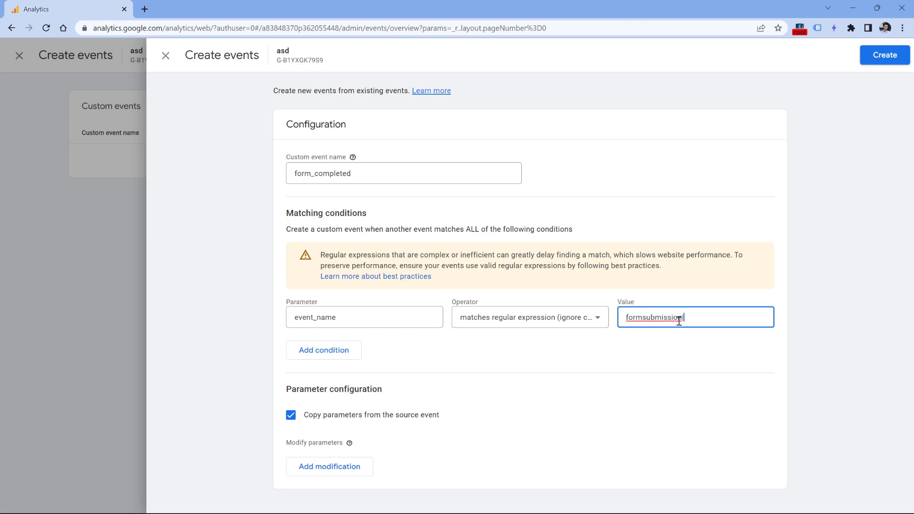
text(|generate_lead)
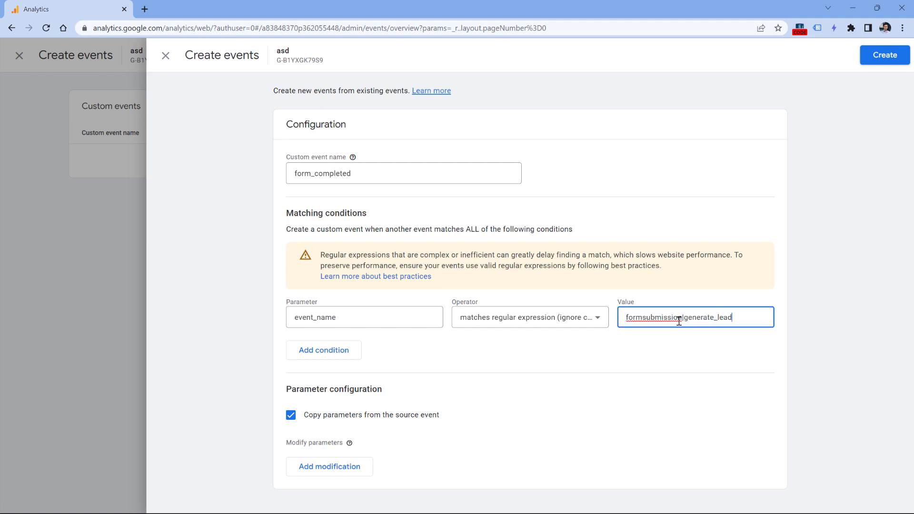
click(404, 174)
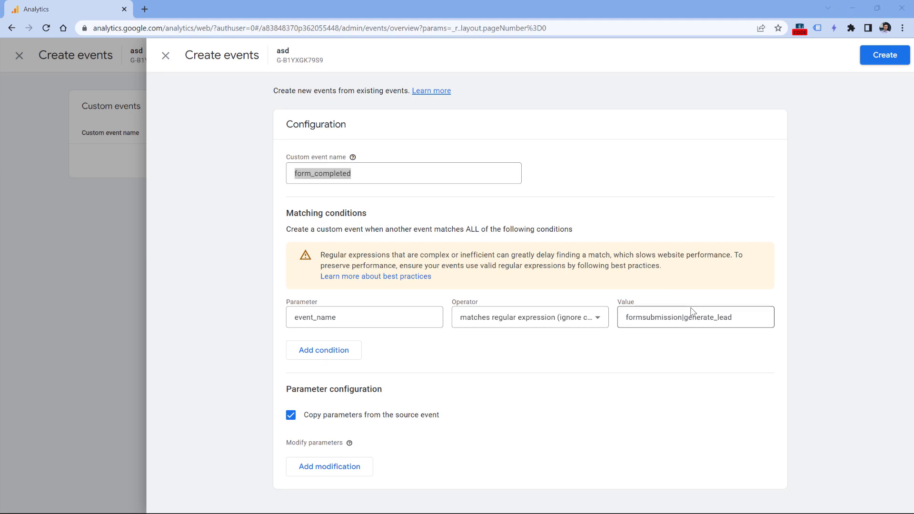
click(695, 317)
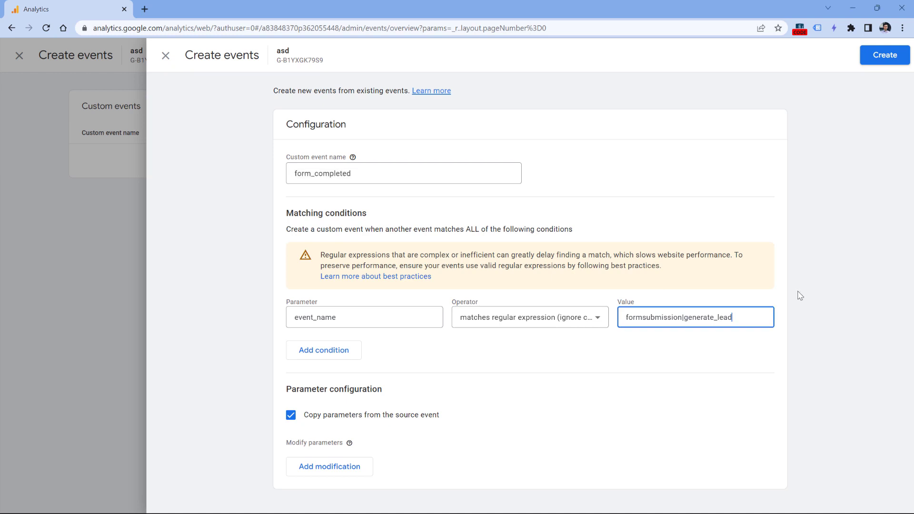
text(.)
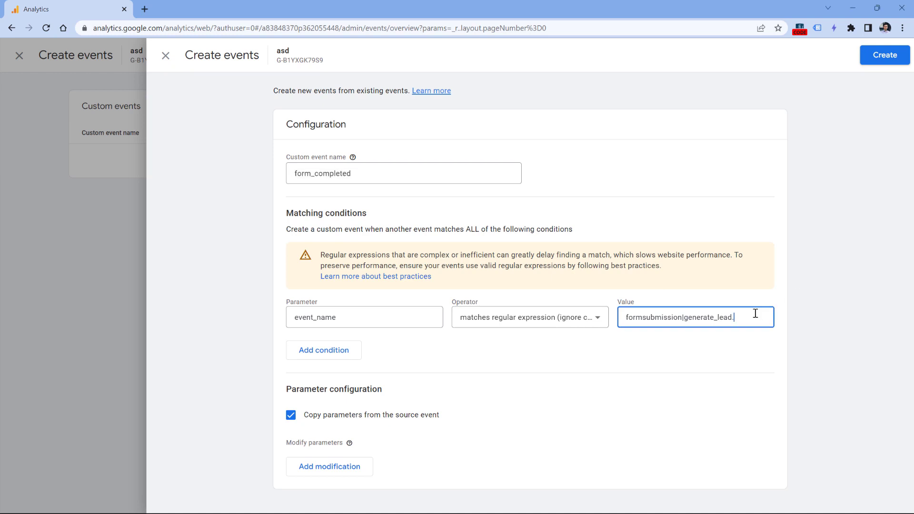
key(Backspace)
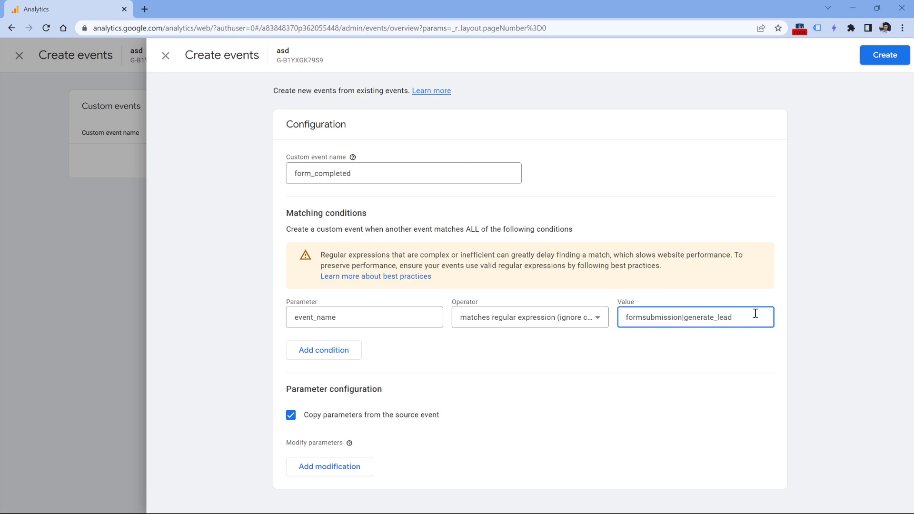
triple_click(694, 317)
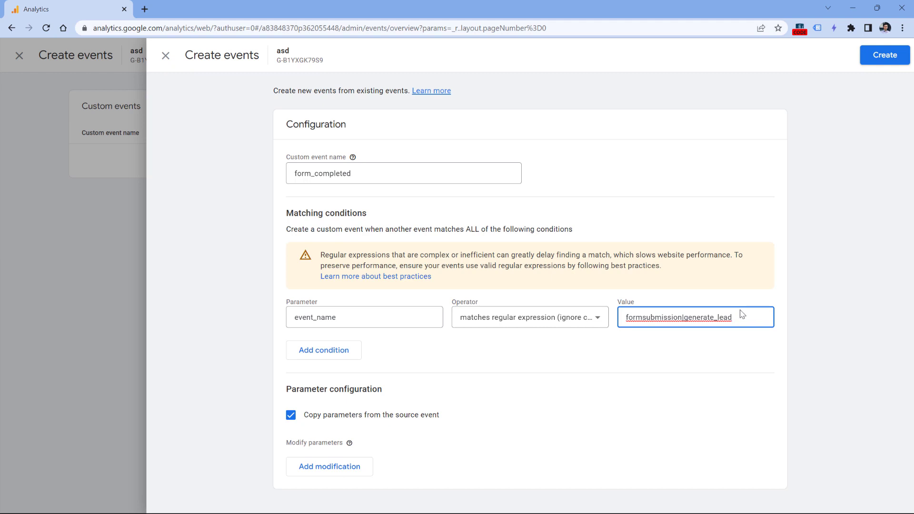
Save the form_completed event and start a second custom event.
click(883, 55)
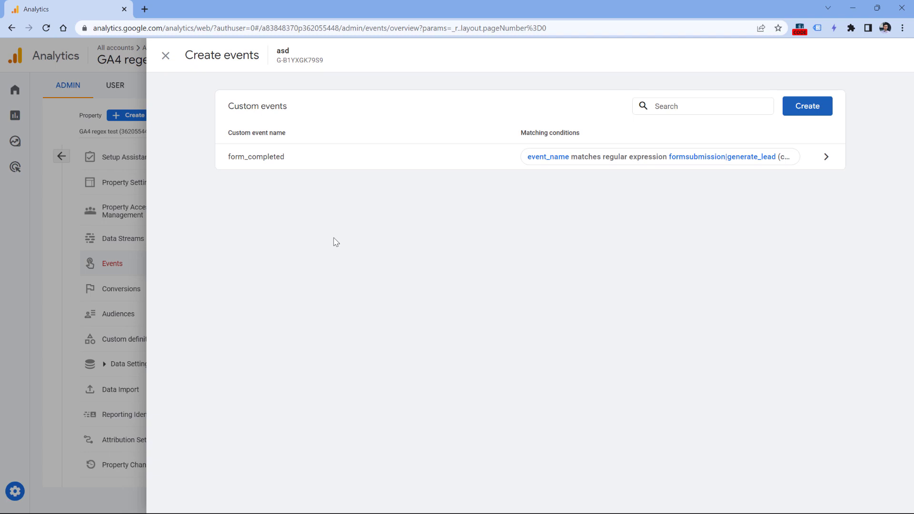
mouse_move(452, 238)
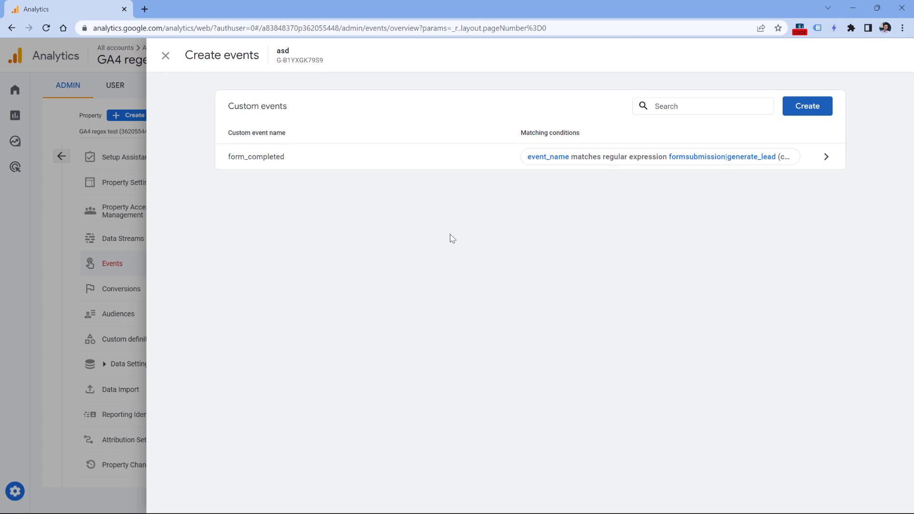
mouse_move(555, 256)
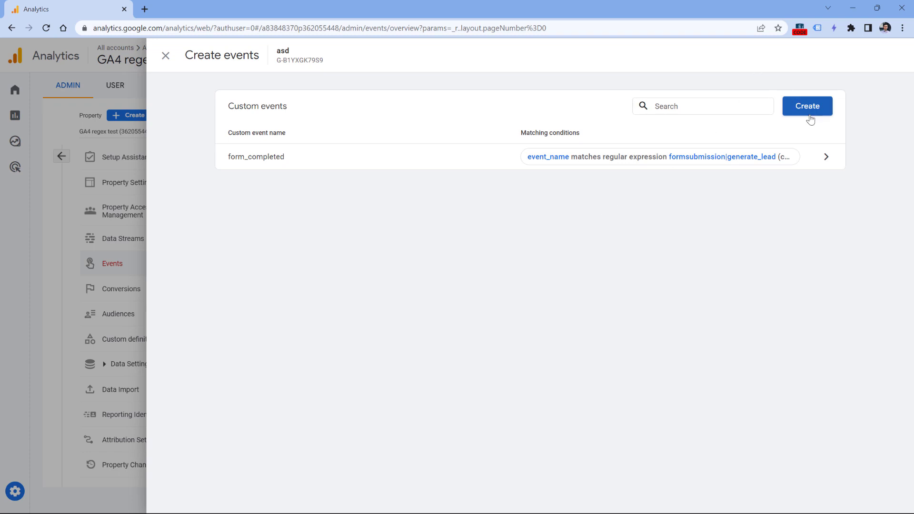
click(806, 105)
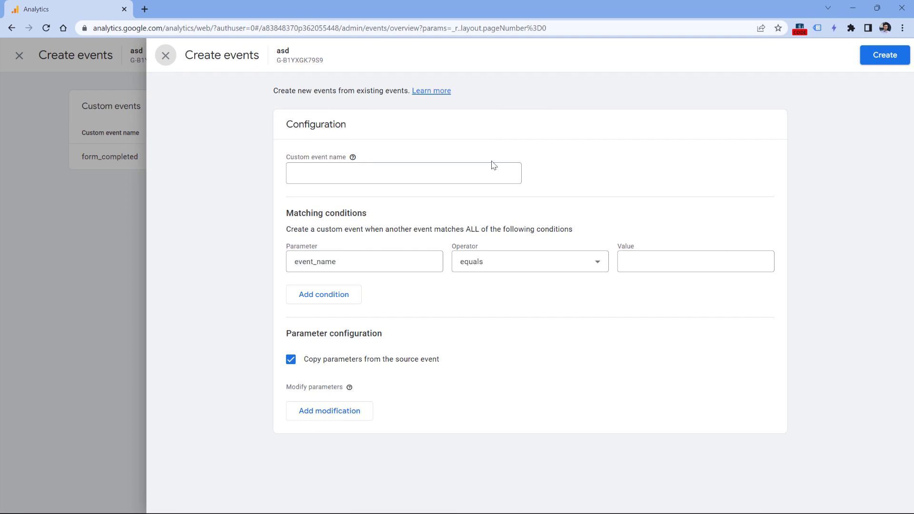
click(402, 172)
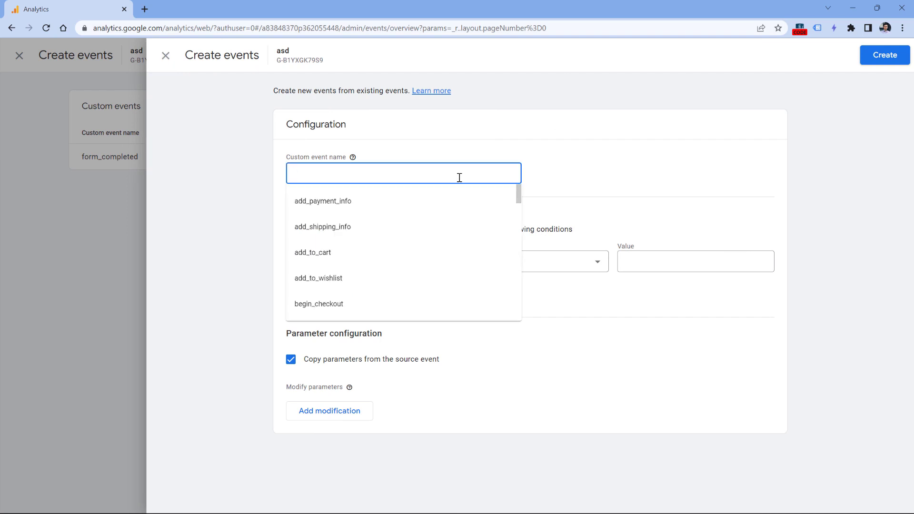
text(https:/example.com/t)
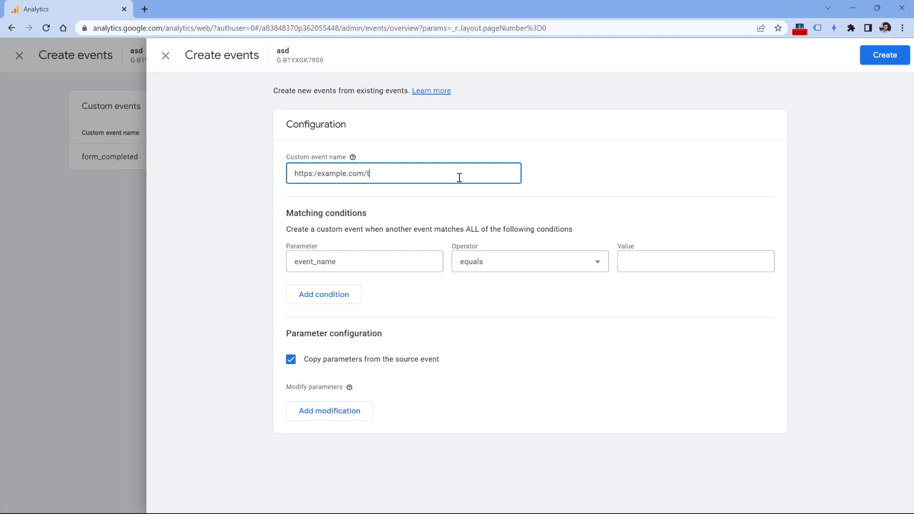
Name the second event thank_you_page, replacing a pasted thank-you URL.
text(hank-you)
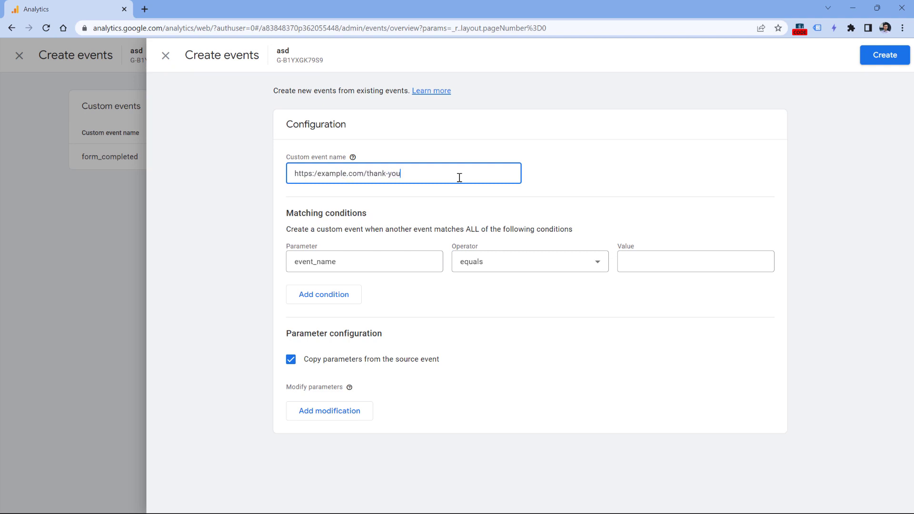
double_click(394, 174)
text(success)
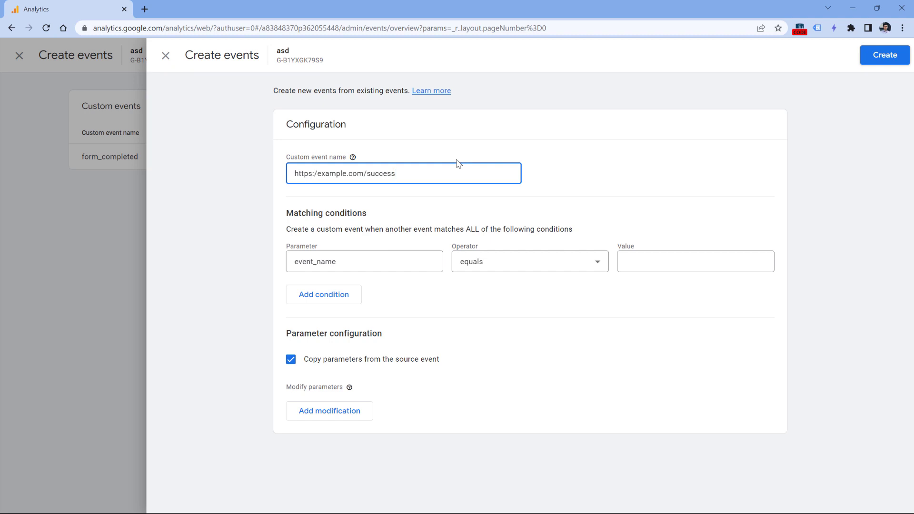
click(402, 174)
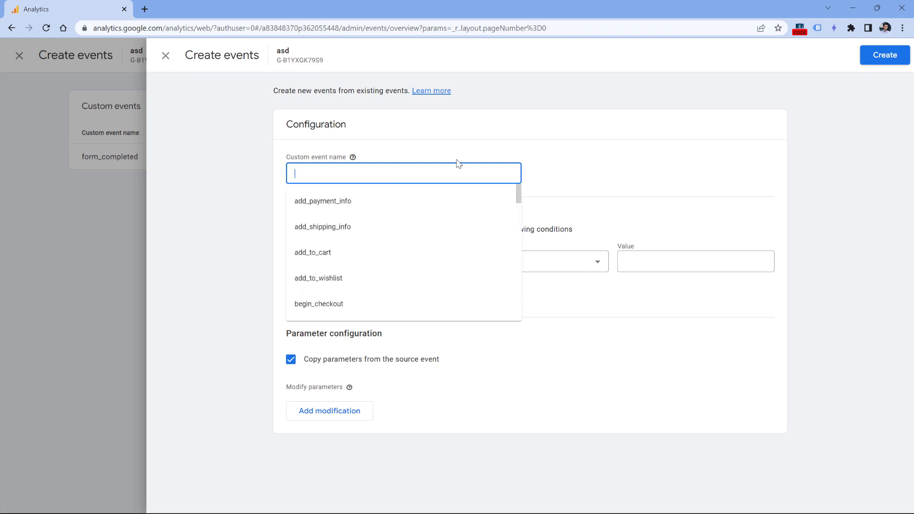
text(thank_you_)
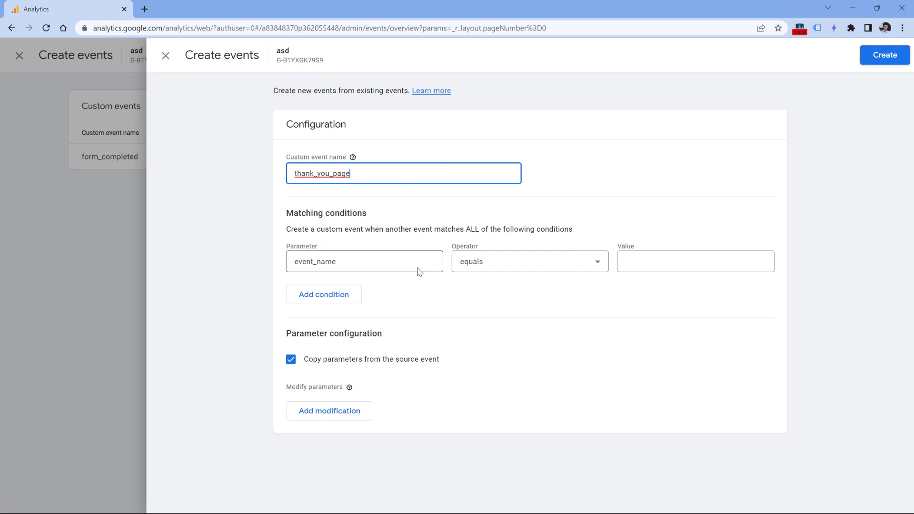
text(page_view)
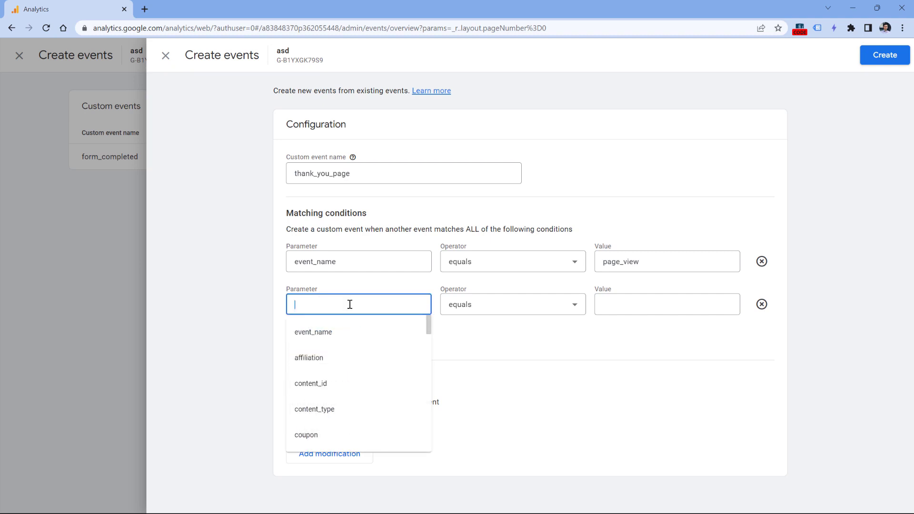
text(page)
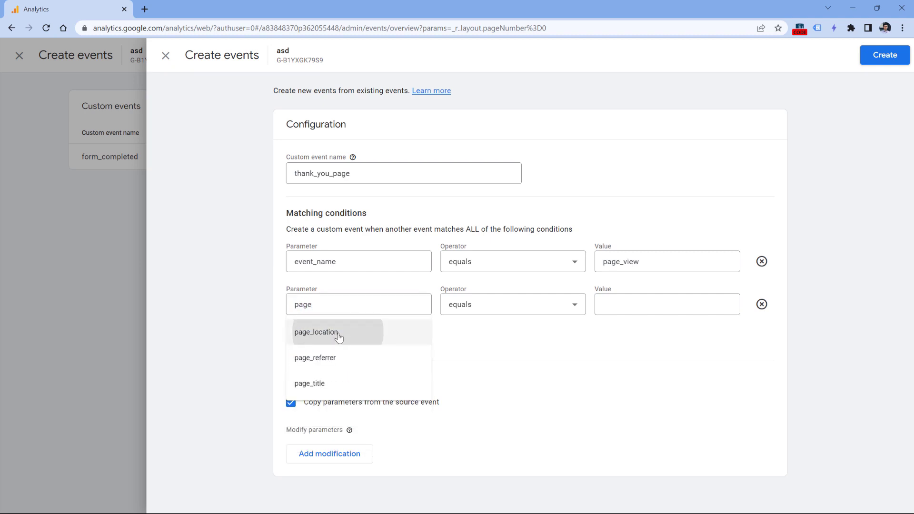
click(316, 332)
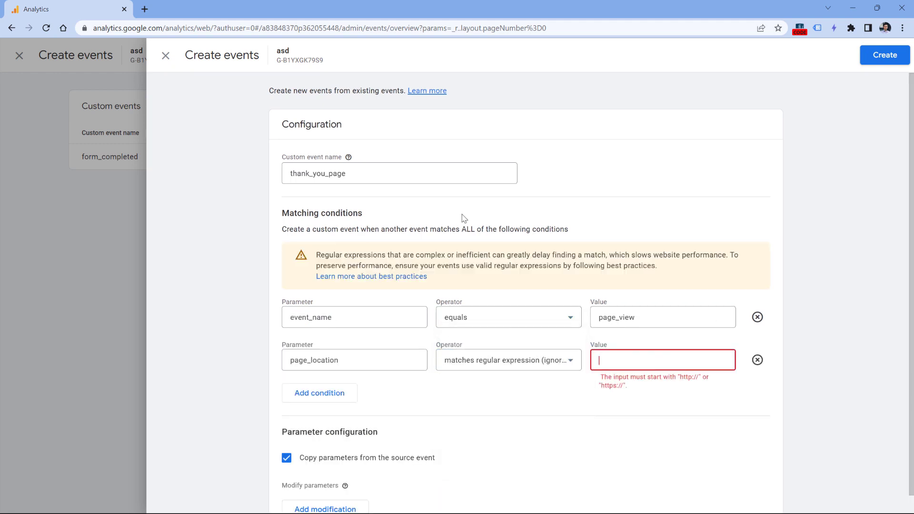
text(success|thank-)
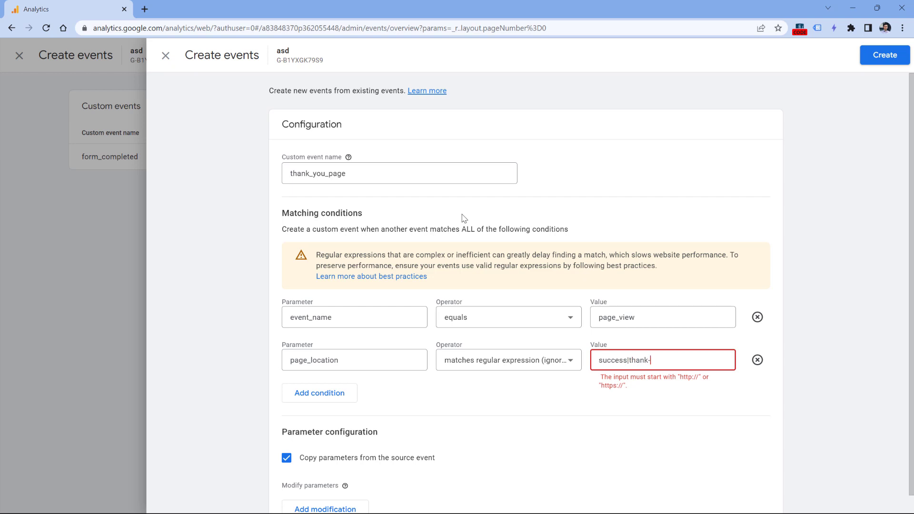
text(you)
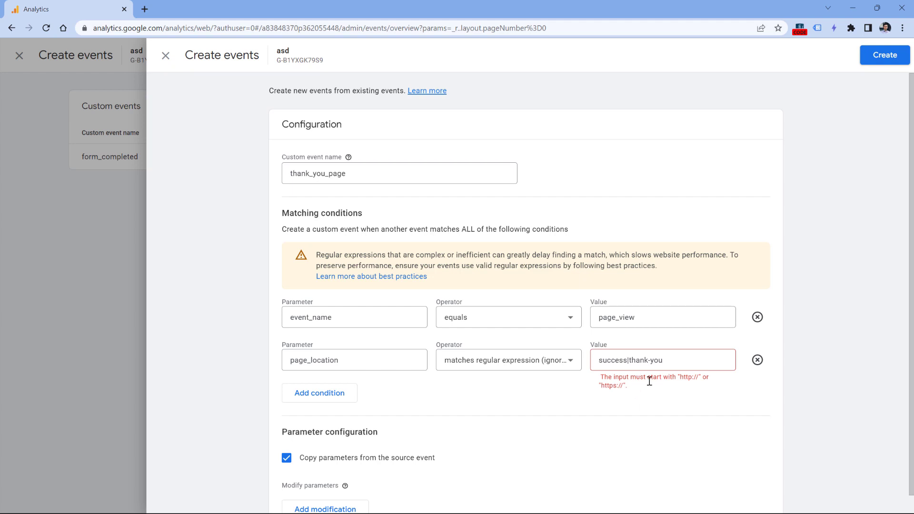
click(662, 360)
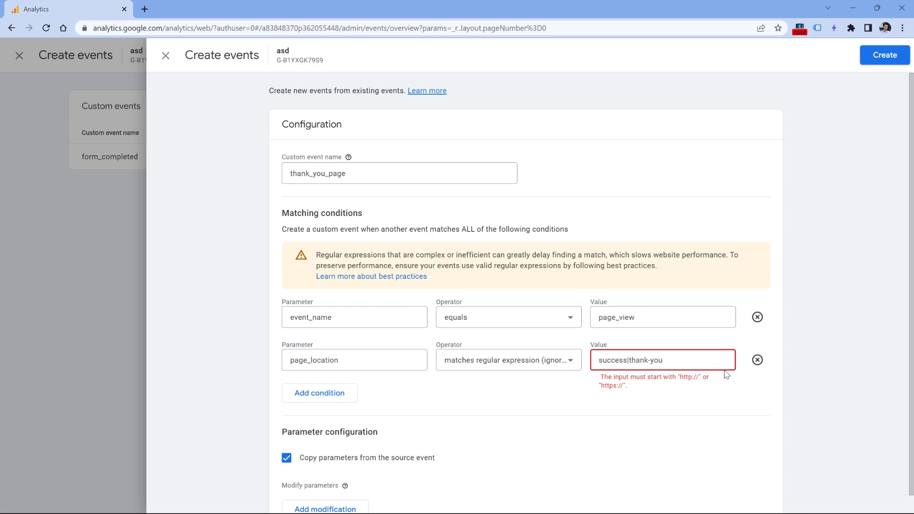
text(https://)
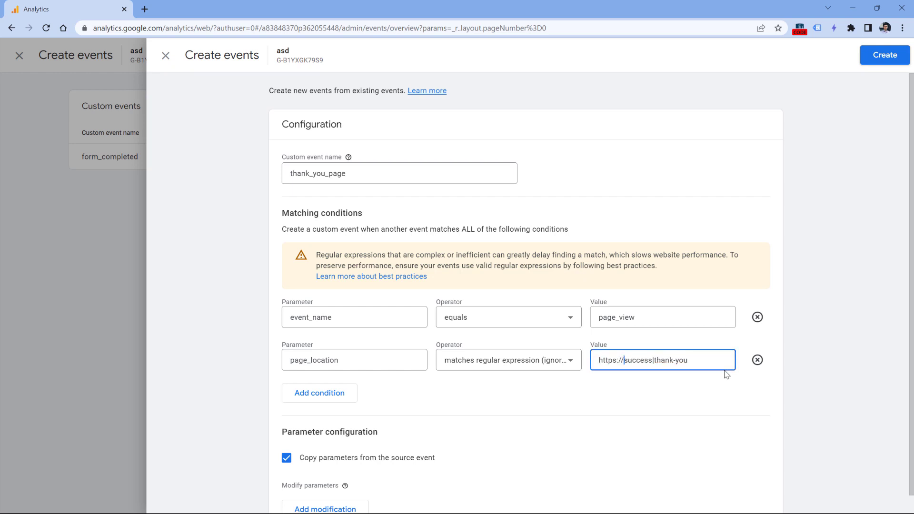
text(()
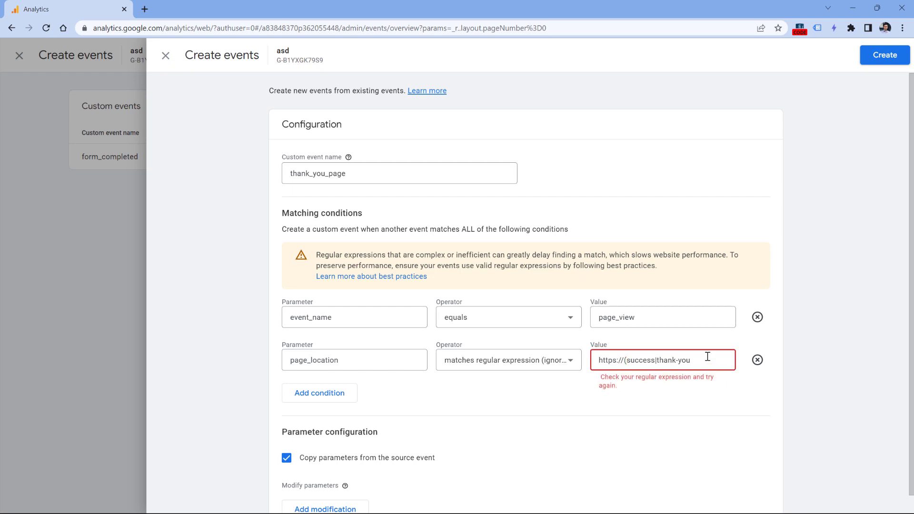
text())
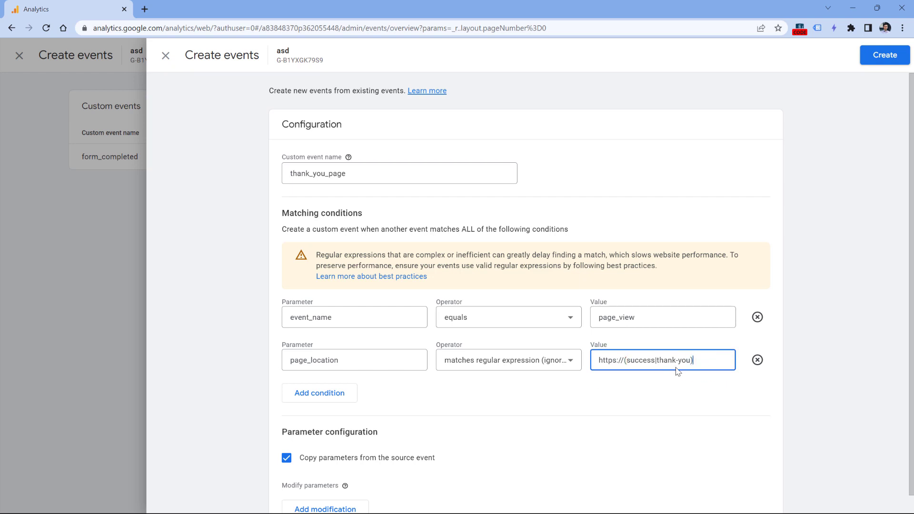
text(.*)
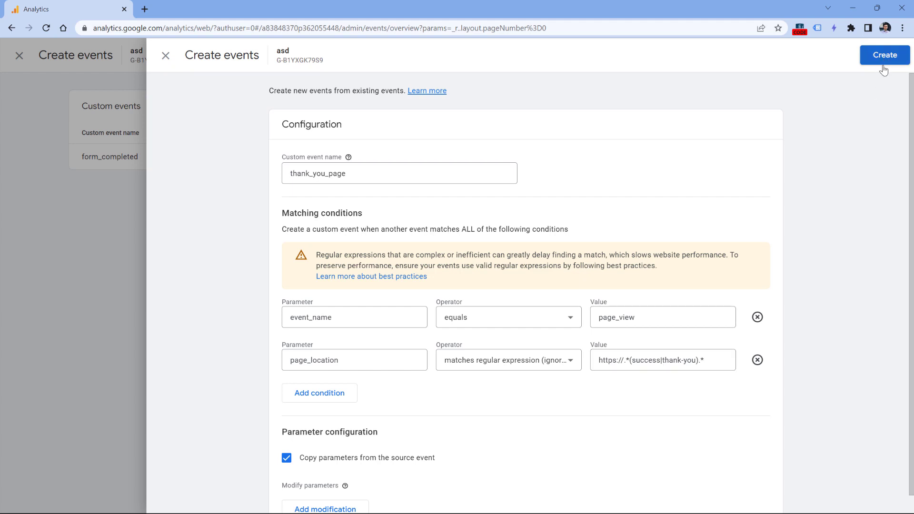
mouse_move(716, 290)
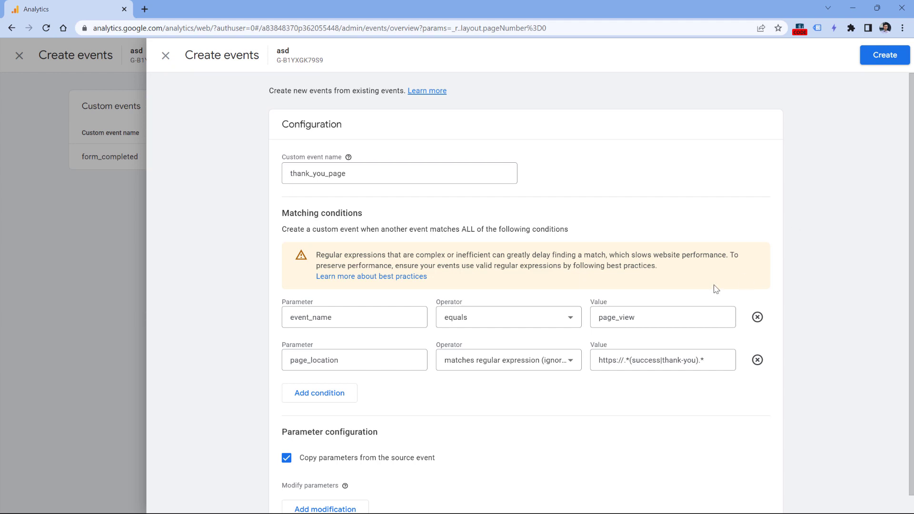
mouse_move(644, 345)
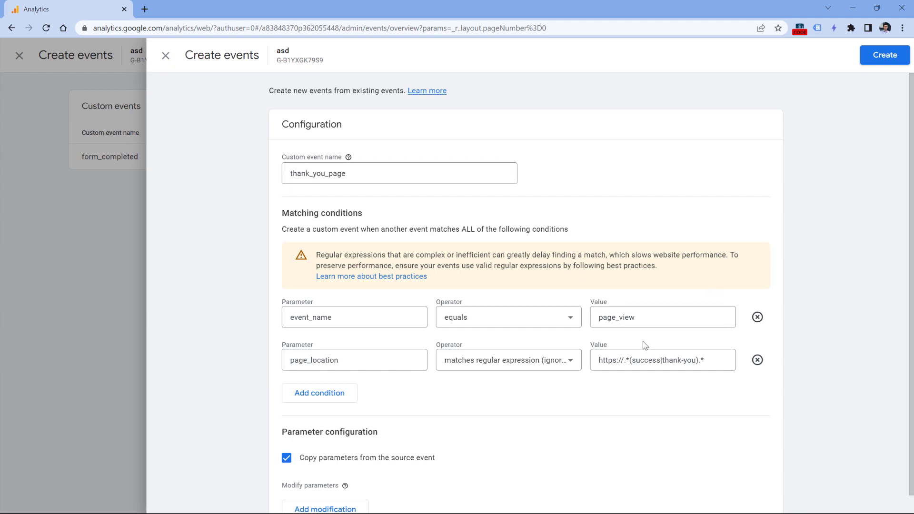
double_click(645, 359)
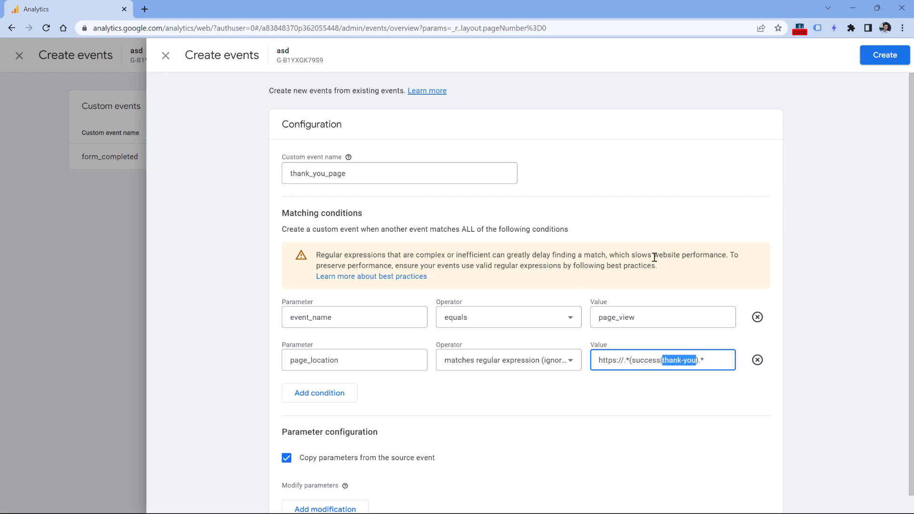
click(399, 172)
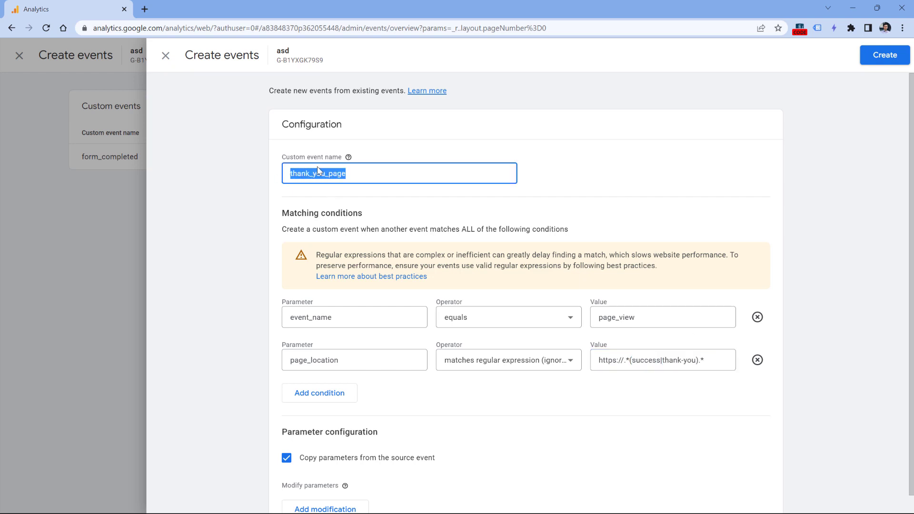
mouse_move(320, 173)
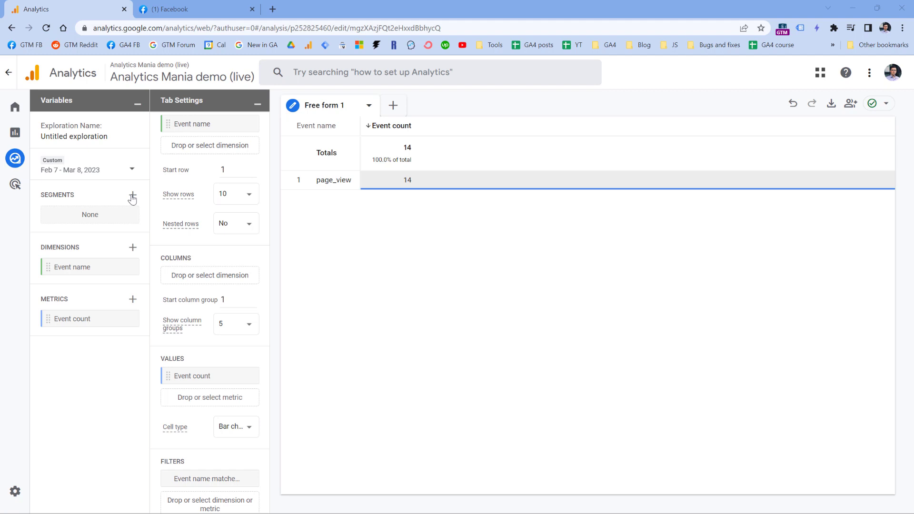
mouse_move(51, 202)
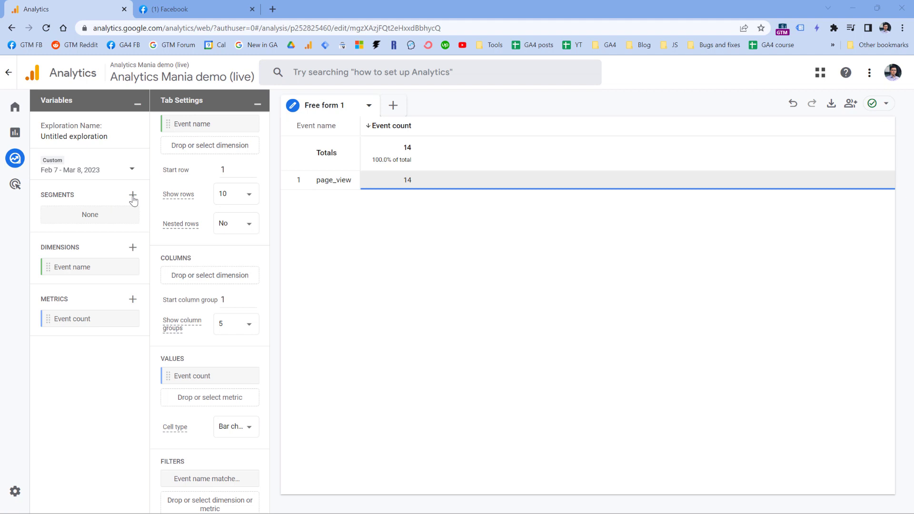
Create a new session segment with Country ID as its include condition dimension.
click(132, 195)
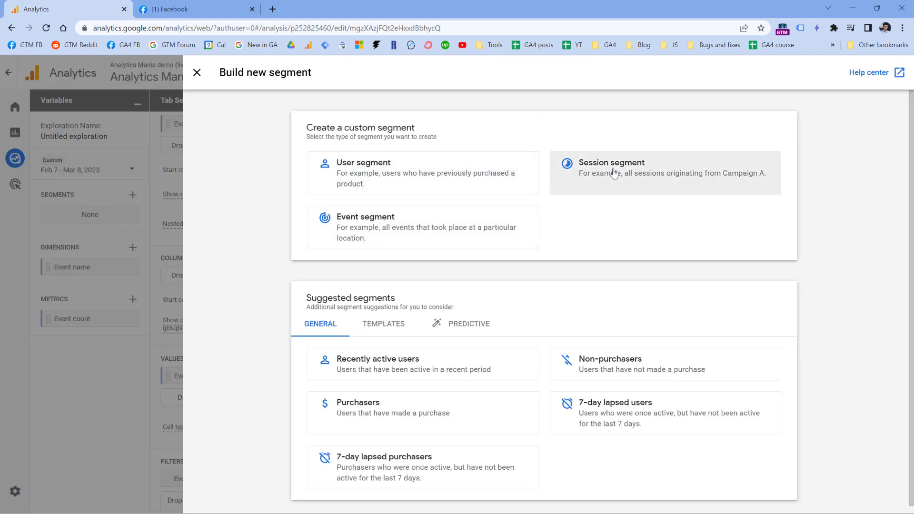
click(663, 173)
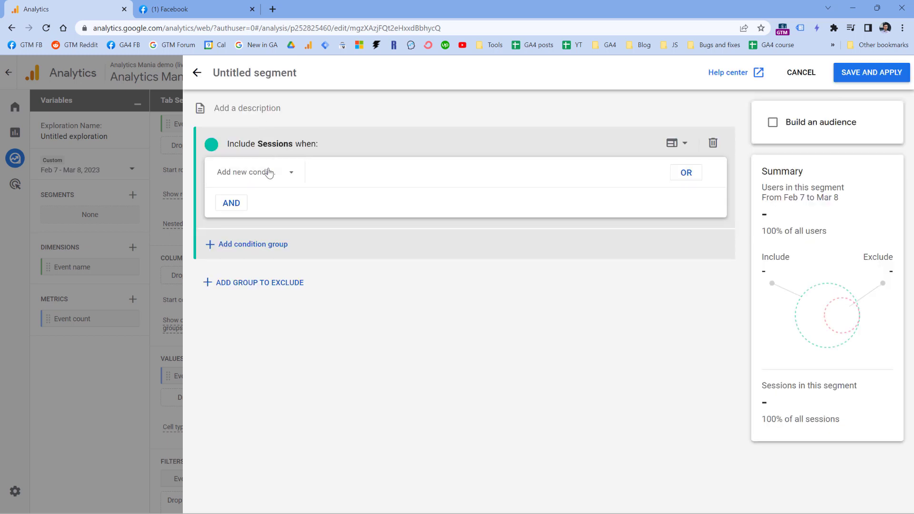
click(253, 172)
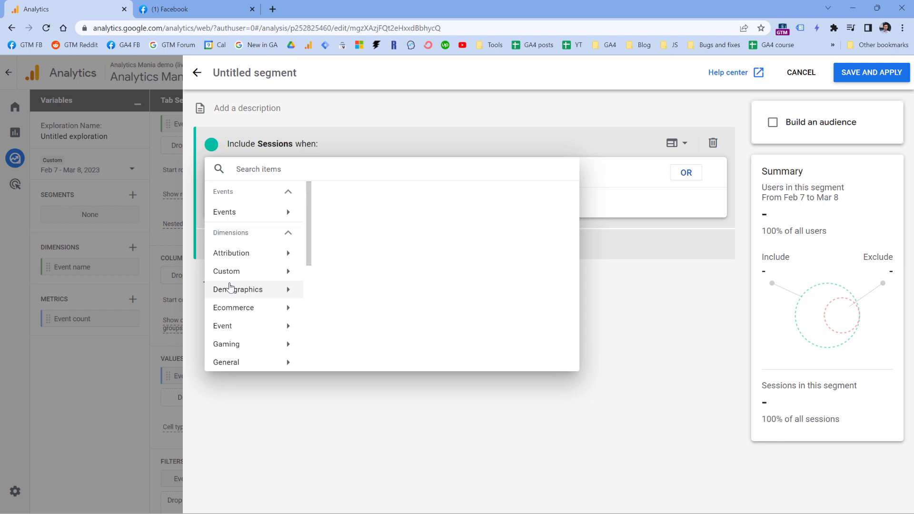
mouse_move(248, 293)
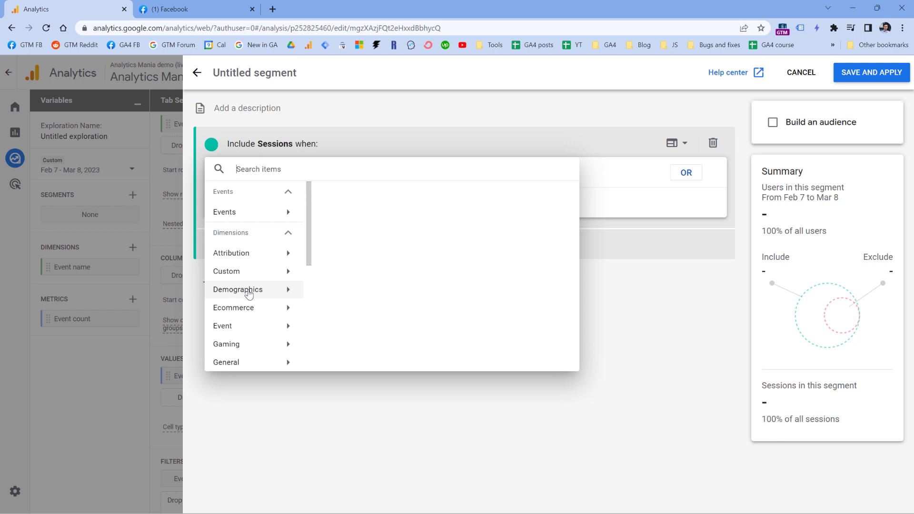
click(237, 290)
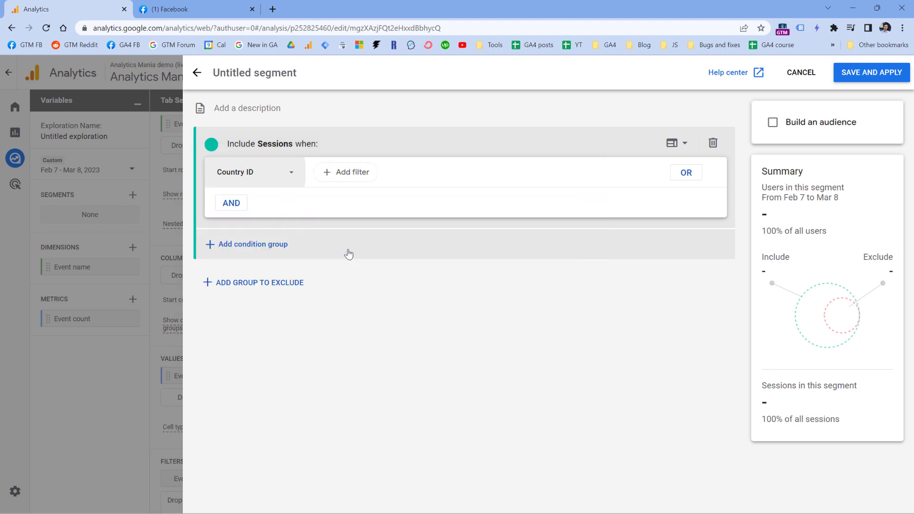
Filter Country ID with matches regex and enter the pattern 'US|CA'.
click(351, 172)
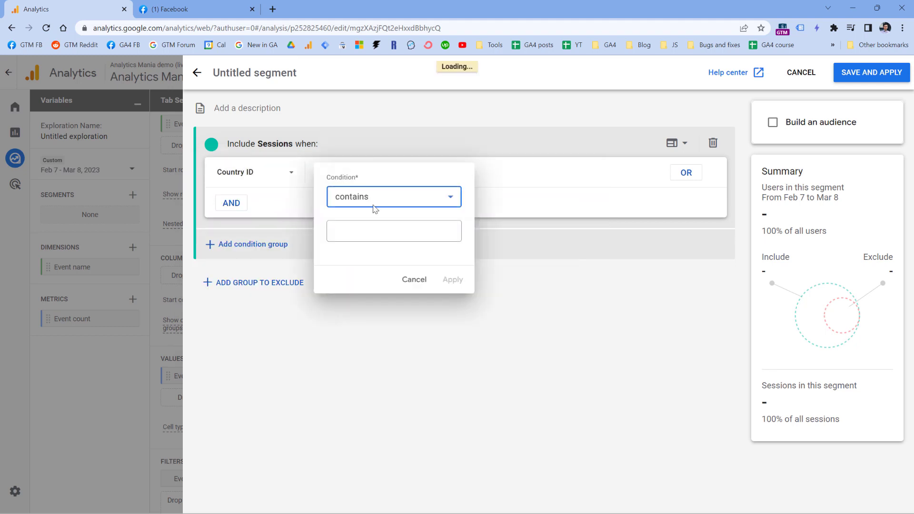
click(393, 196)
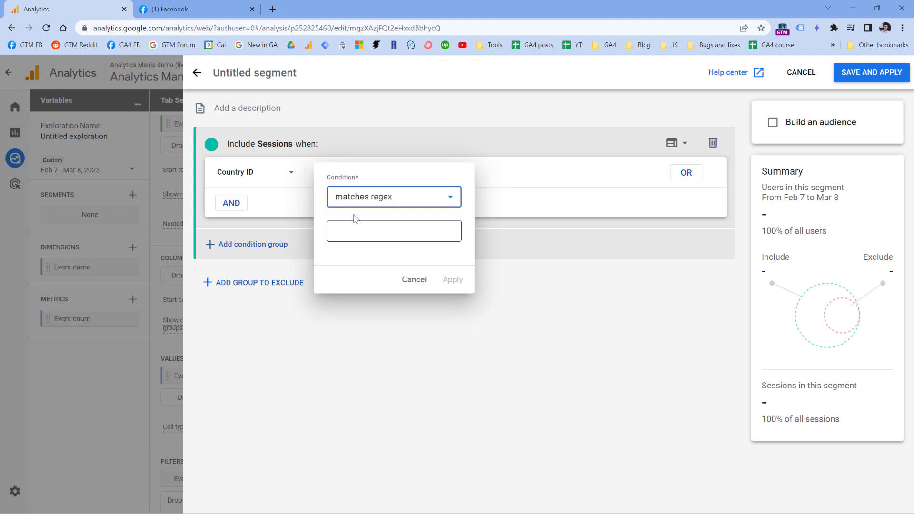
click(393, 230)
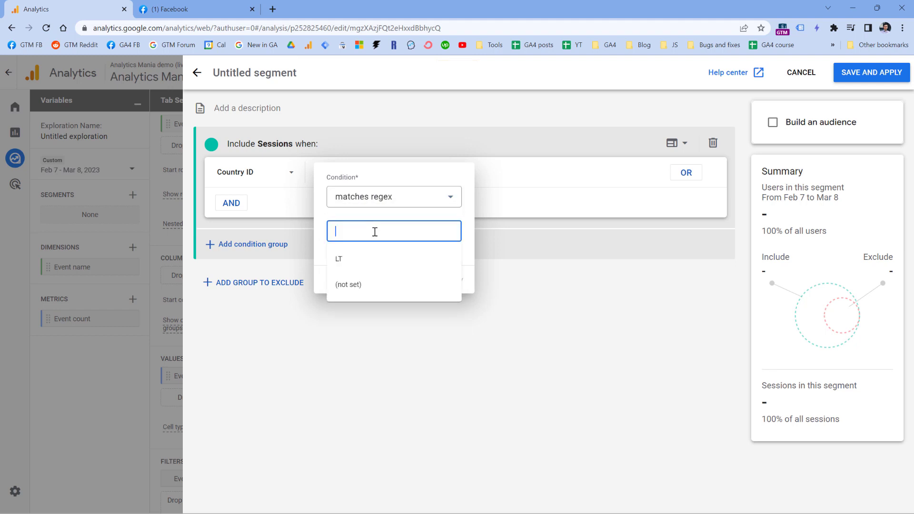
text(US)
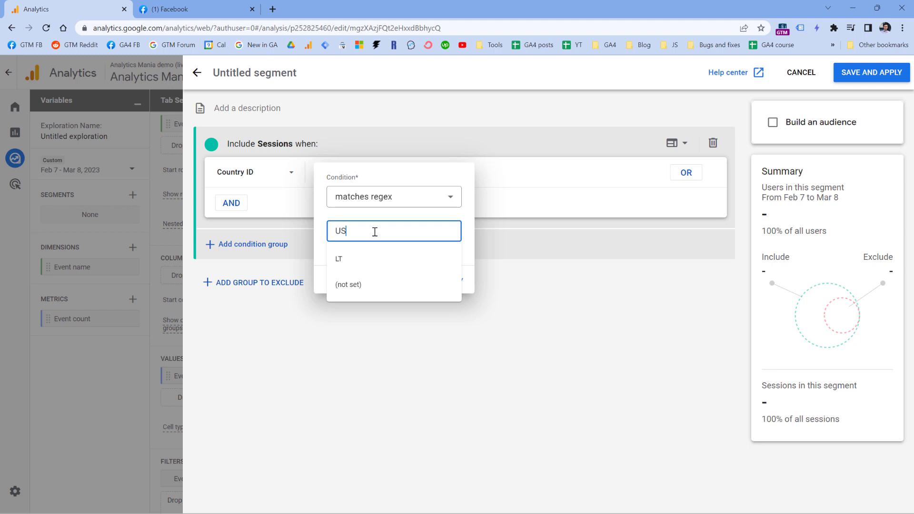
text(|CA)
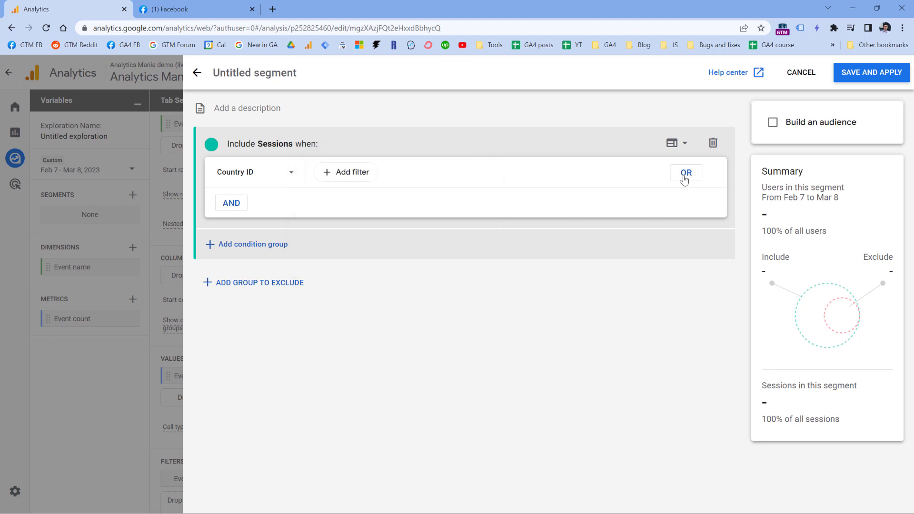
mouse_move(536, 195)
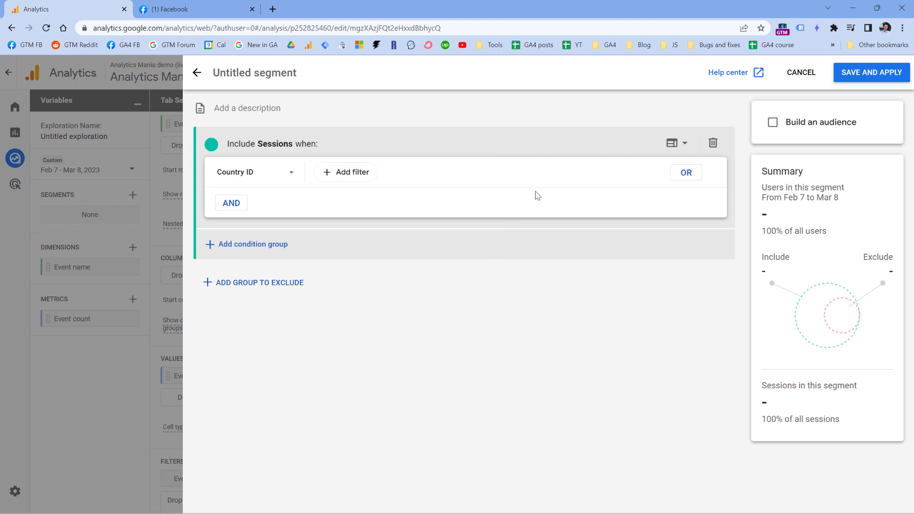